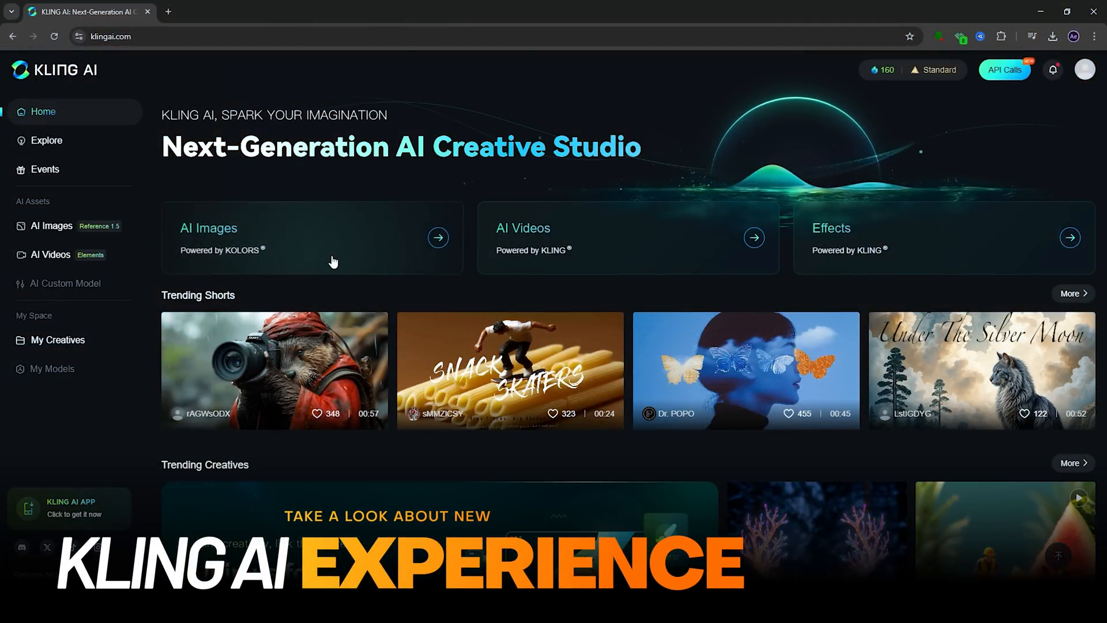
{"action": "mouse_move", "coordinate": [887, 255]}
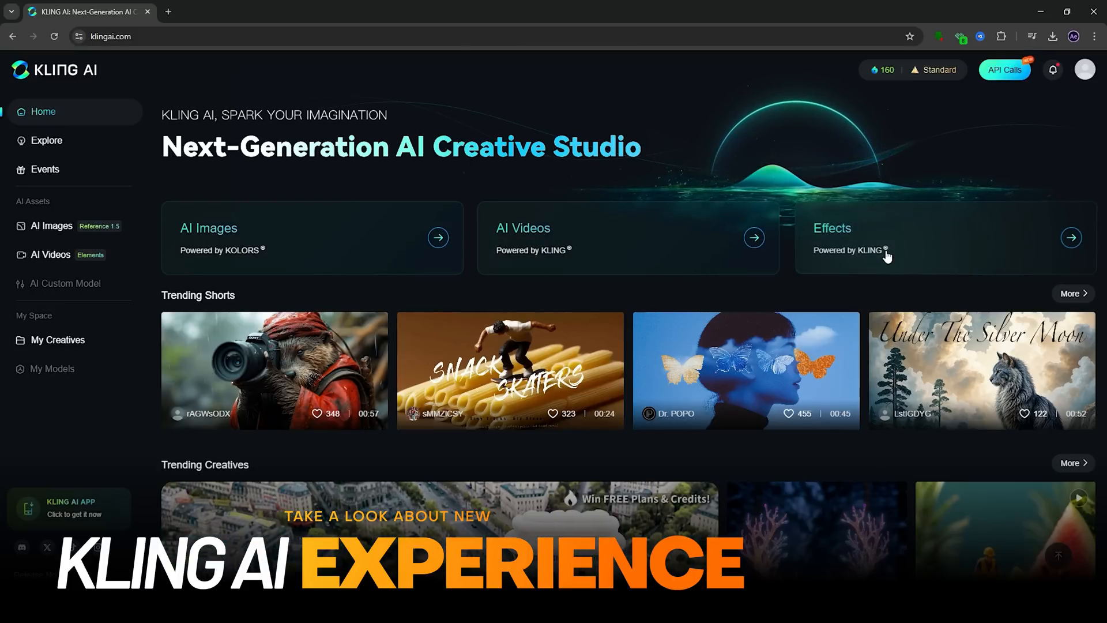
Step: Check the remaining credits and browse the community shorts, playing the otter wildlife-shoot clip
{"action": "left_click", "coordinate": [880, 70]}
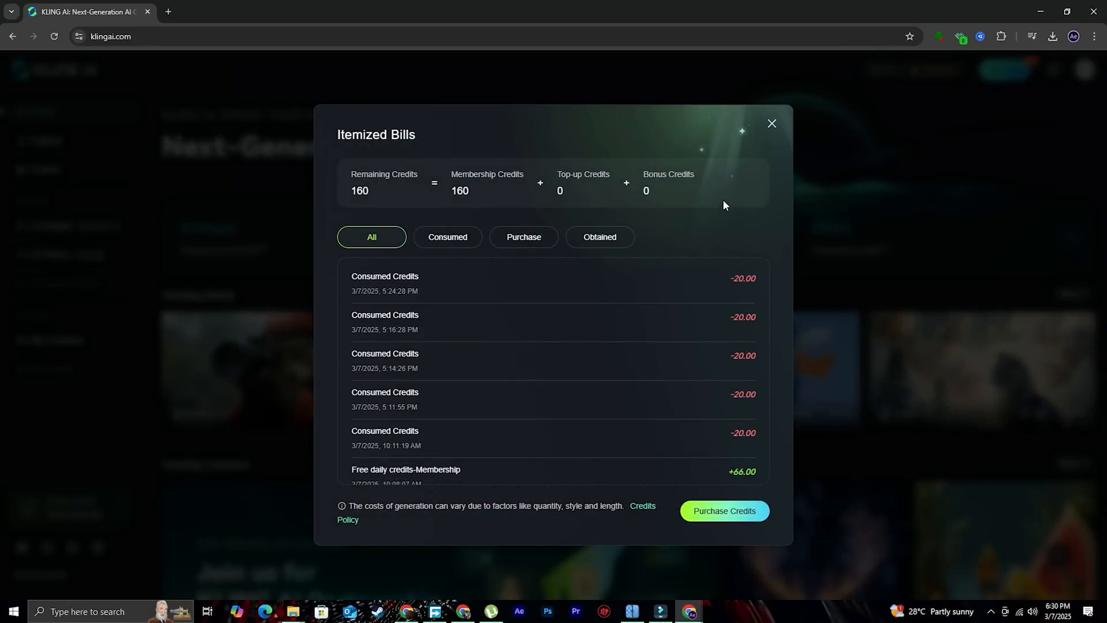
{"action": "left_click", "coordinate": [771, 123]}
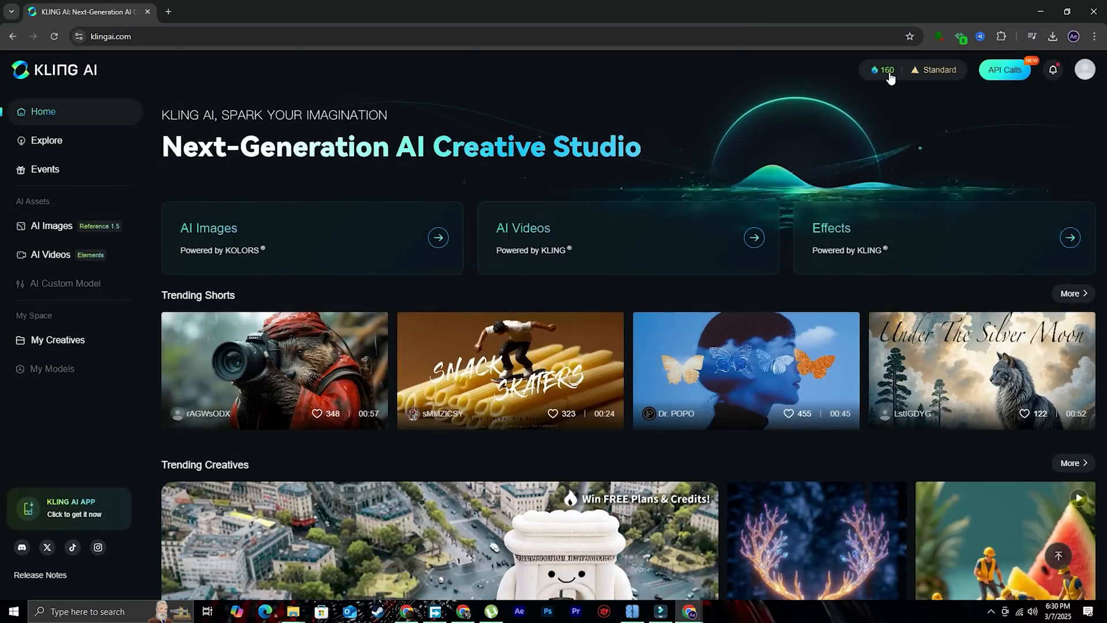
{"action": "scroll", "scroll_direction": "down", "scroll_amount": 3}
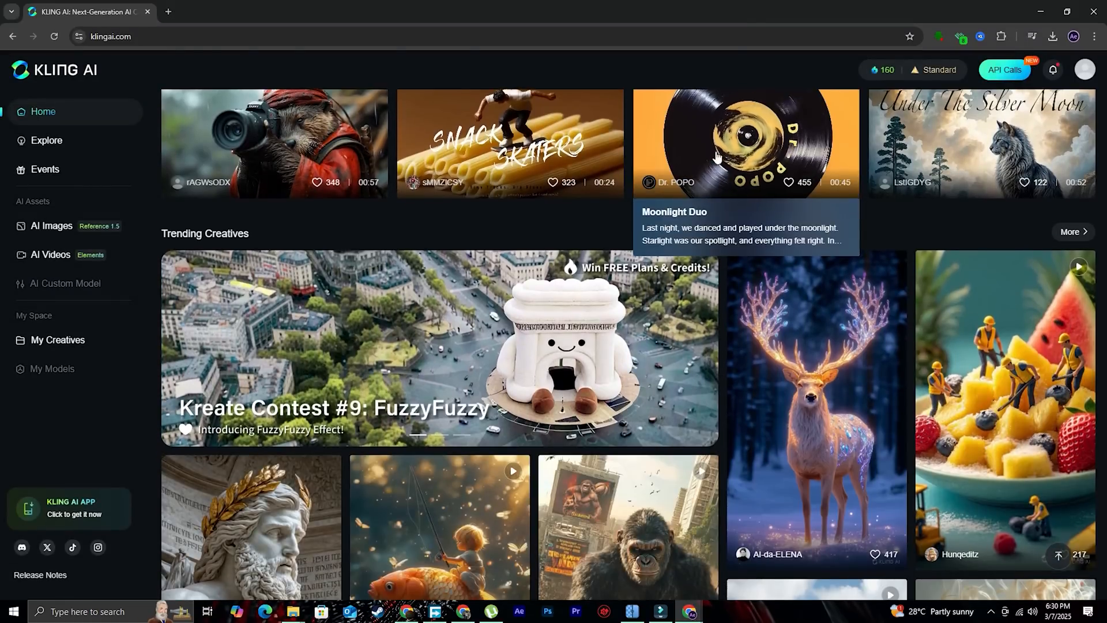
{"action": "scroll", "scroll_direction": "down", "scroll_amount": 3}
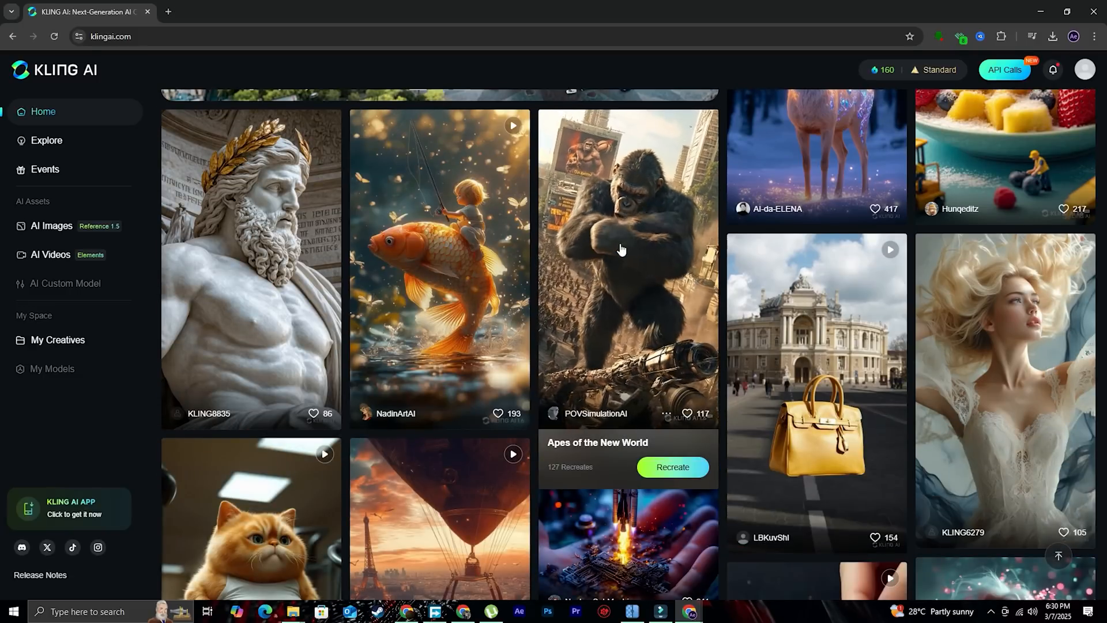
{"action": "scroll", "scroll_direction": "down", "scroll_amount": 3}
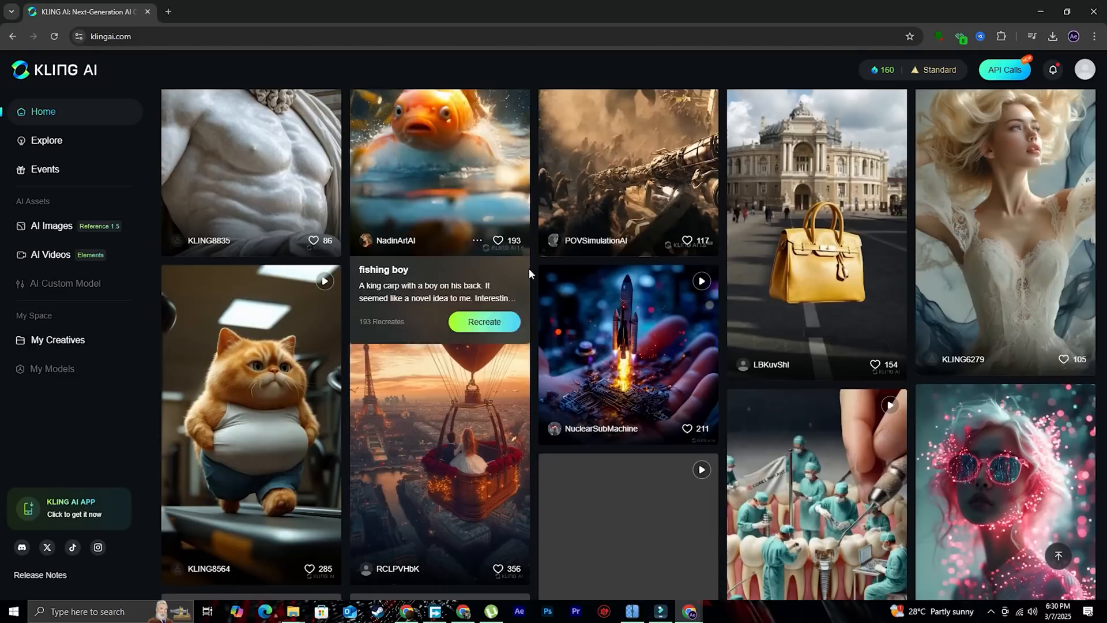
{"action": "mouse_move", "coordinate": [632, 344]}
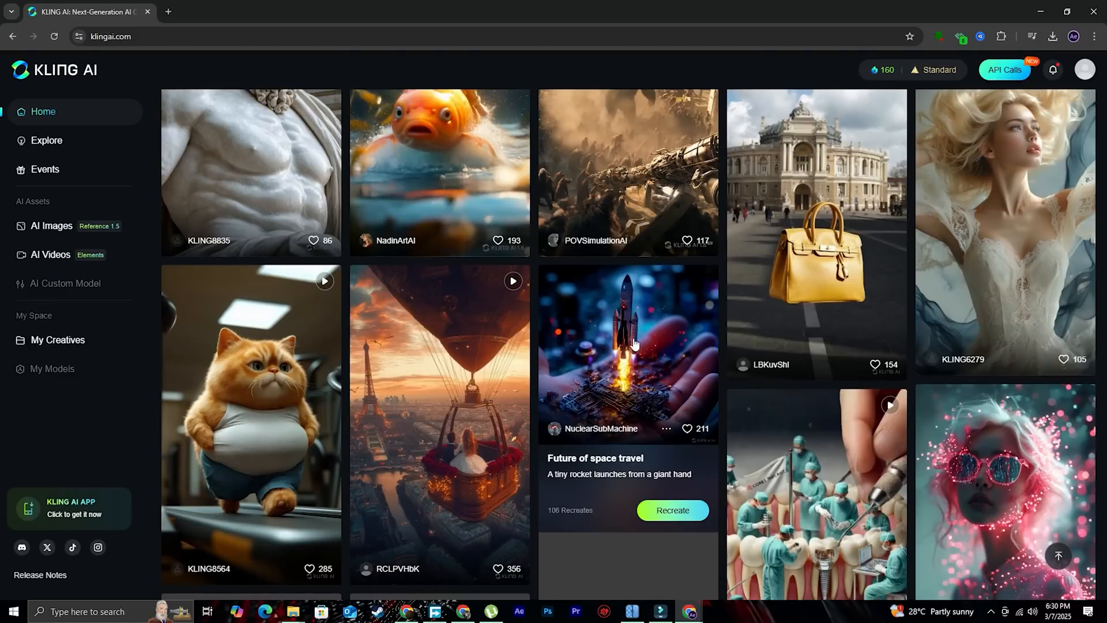
{"action": "scroll", "scroll_direction": "down", "scroll_amount": 3}
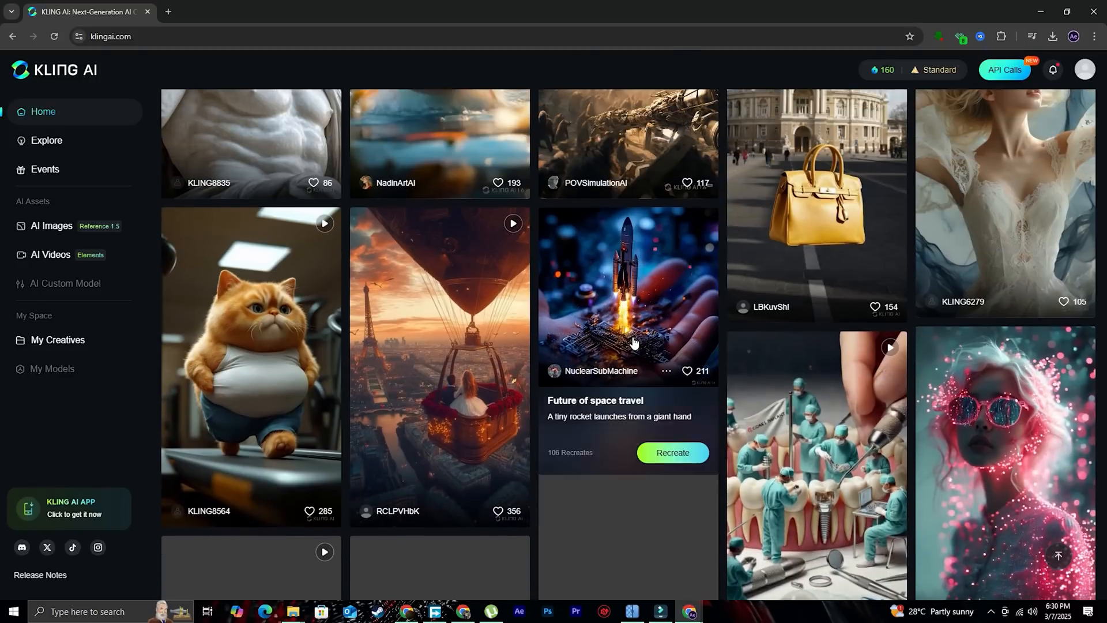
{"action": "scroll", "scroll_direction": "down", "scroll_amount": 3}
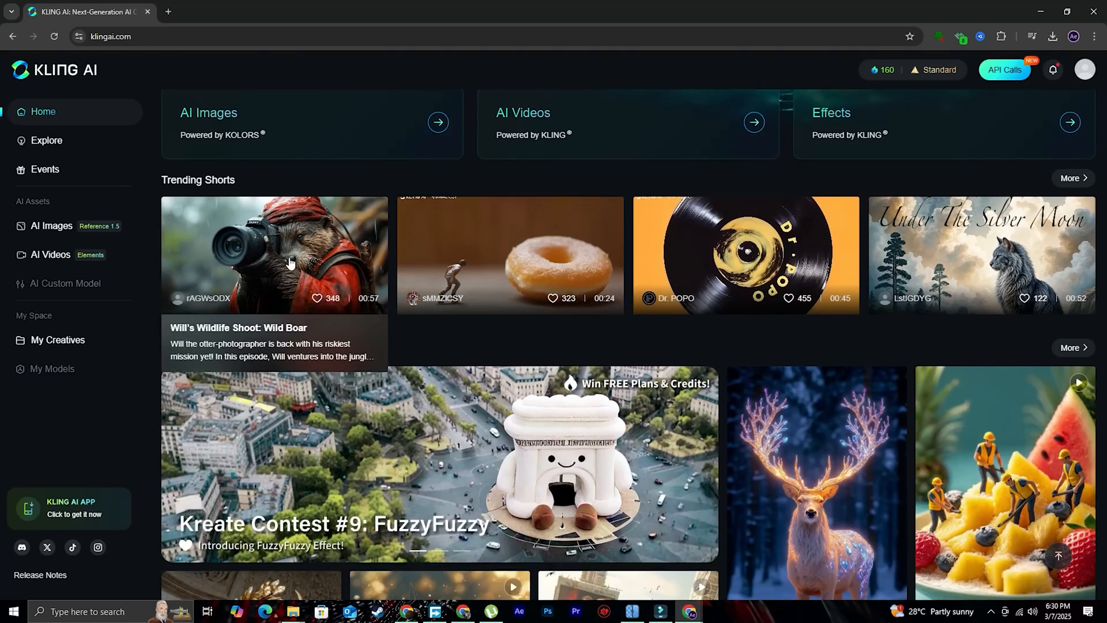
{"action": "left_click", "coordinate": [274, 253]}
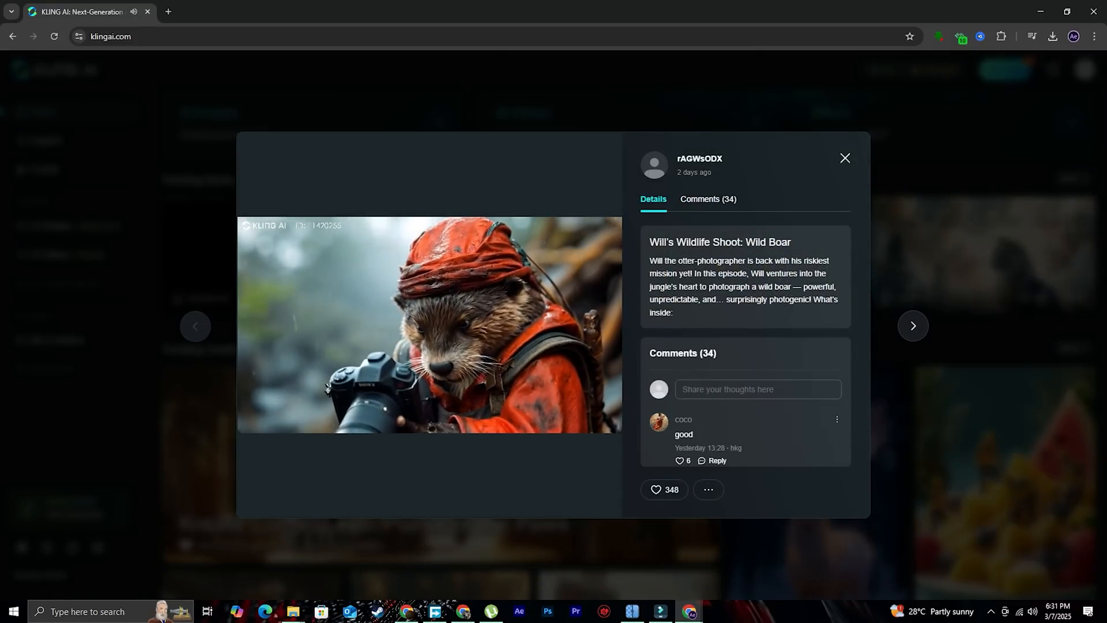
{"action": "left_click", "coordinate": [843, 158]}
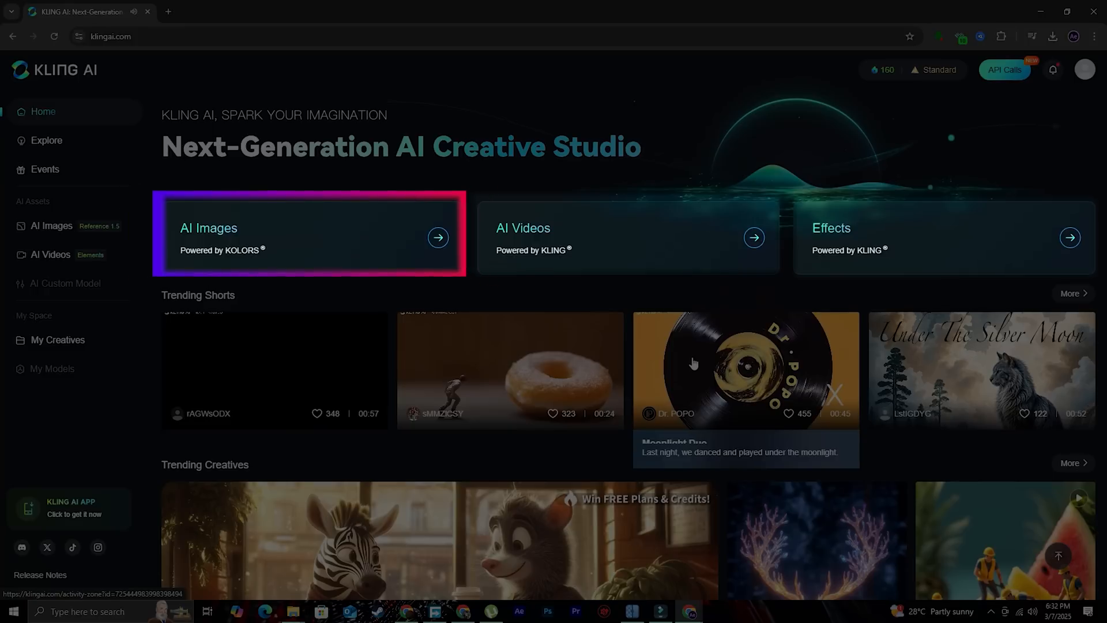
{"action": "mouse_move", "coordinate": [939, 237]}
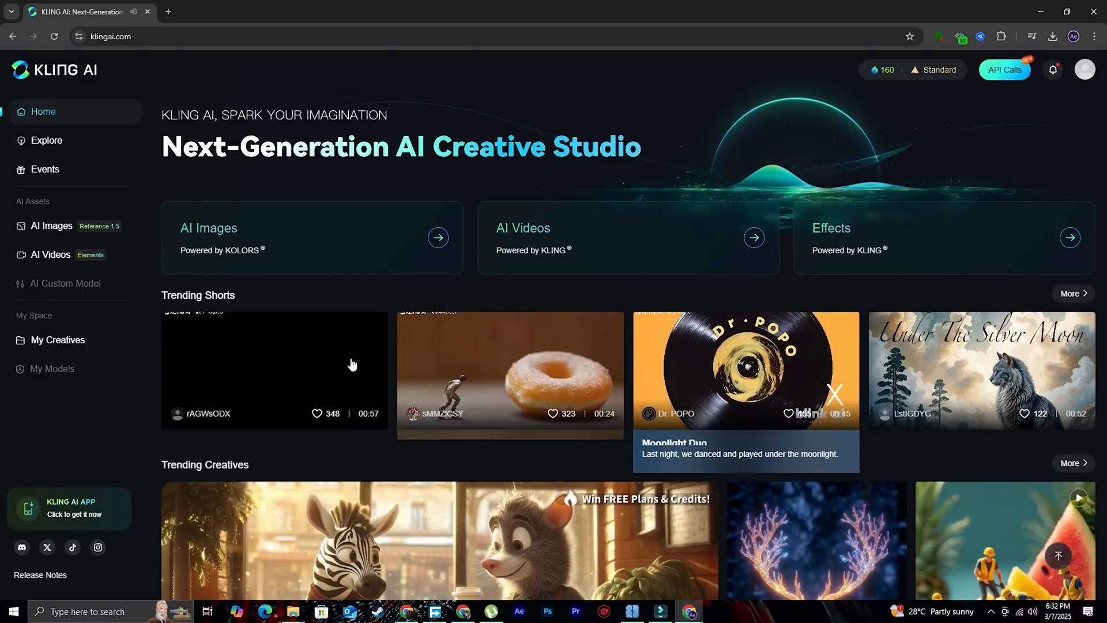
Step: In AI Images, enter the tattooed armored warrior queen prompt and choose the 16:9 aspect ratio
{"action": "left_click", "coordinate": [438, 238]}
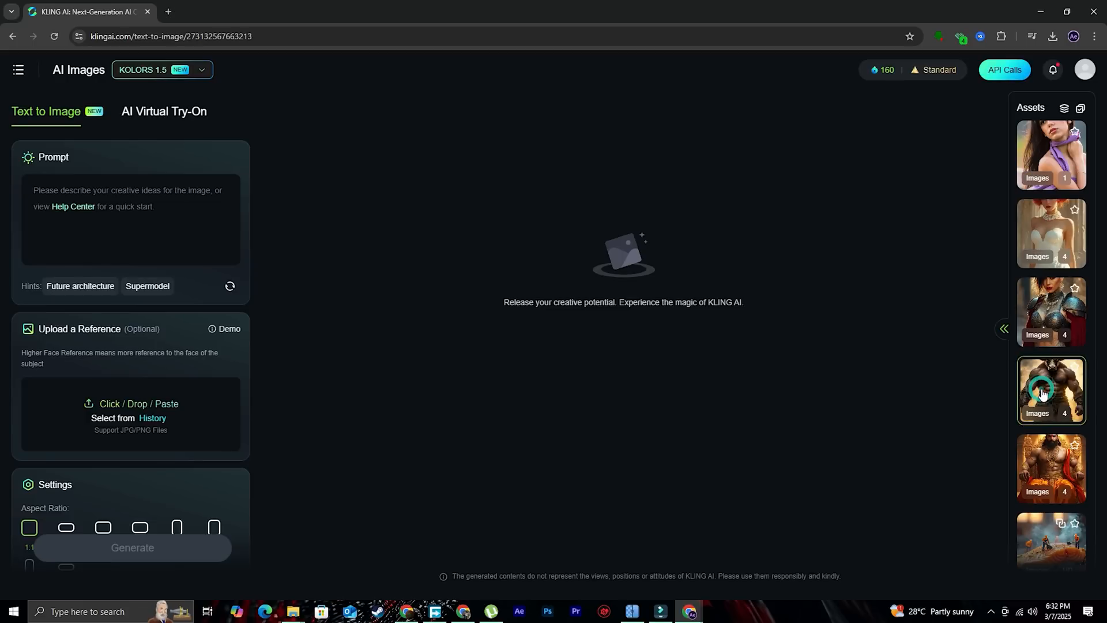
{"action": "left_click", "coordinate": [131, 547]}
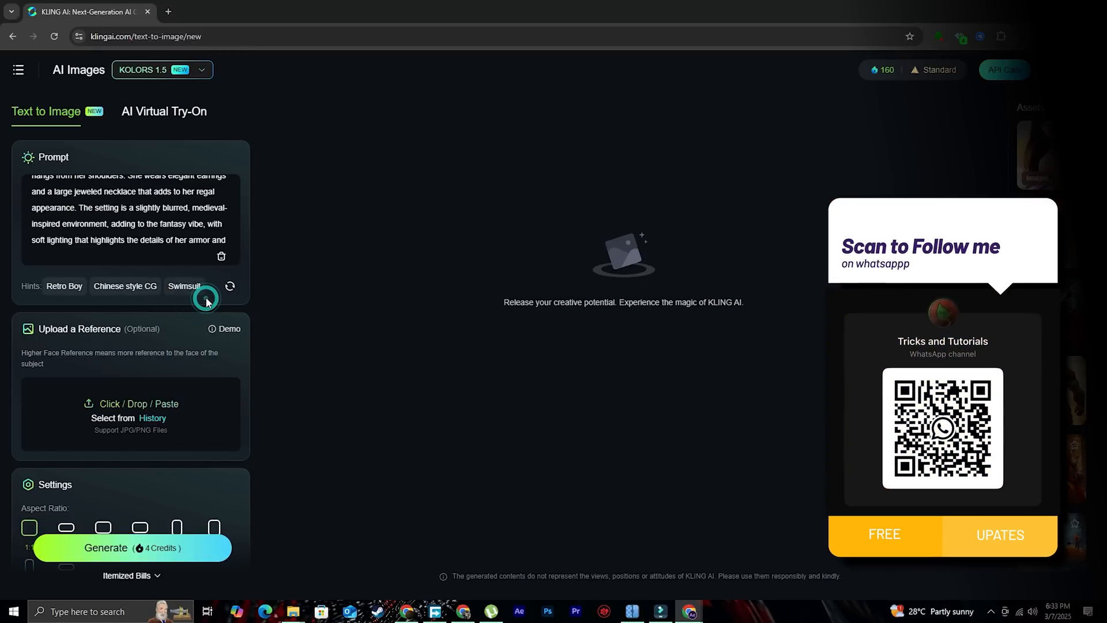
{"action": "type", "text": "tattoos."}
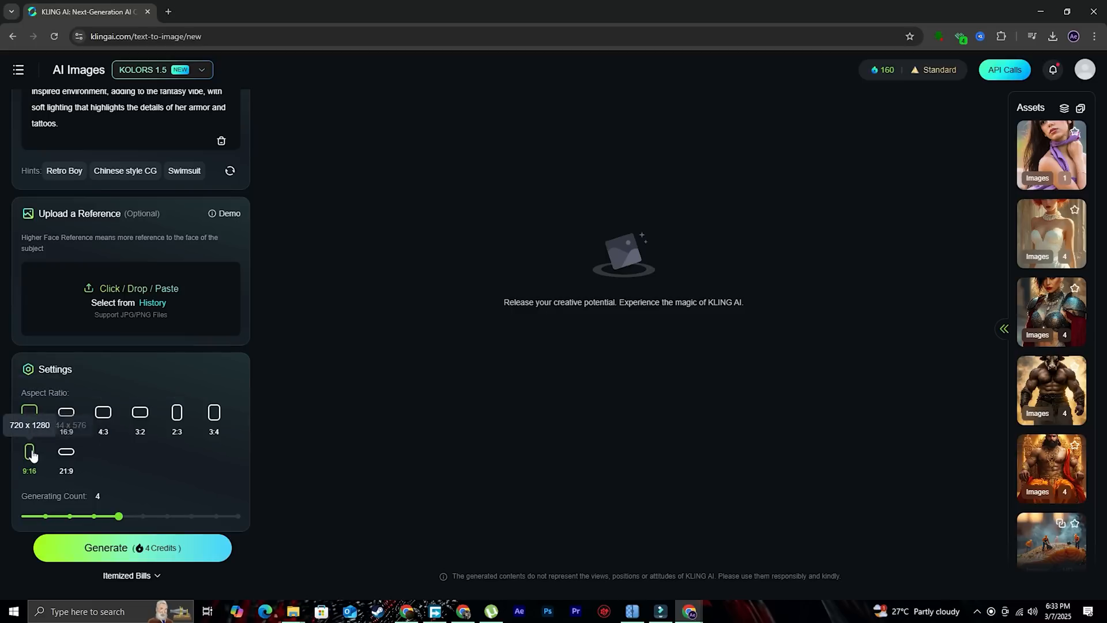
{"action": "left_click", "coordinate": [132, 546]}
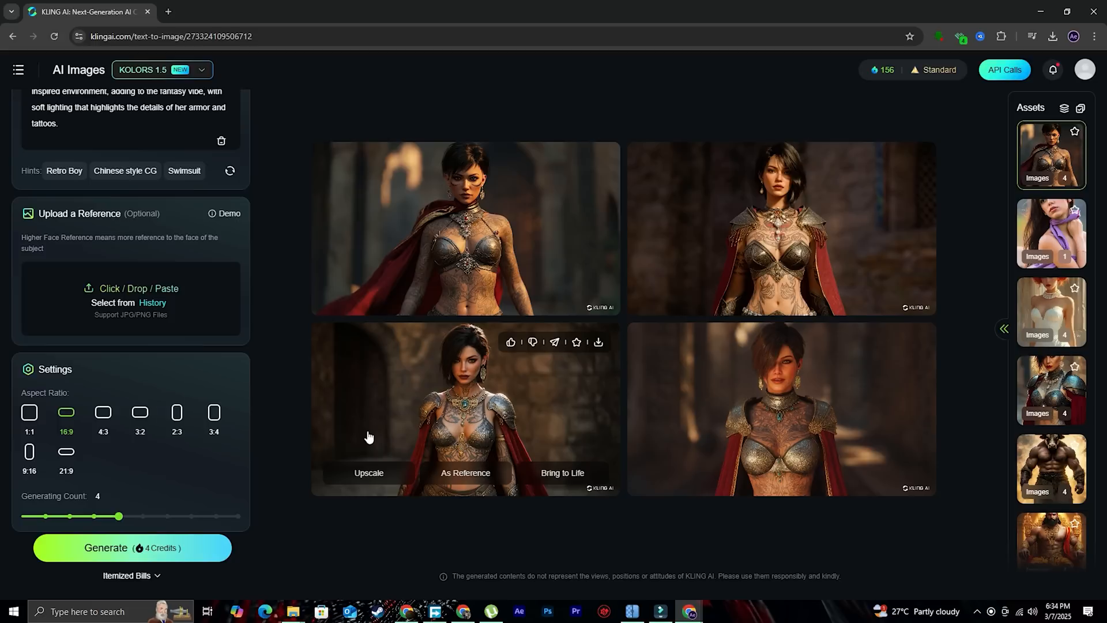
{"action": "mouse_move", "coordinate": [634, 254]}
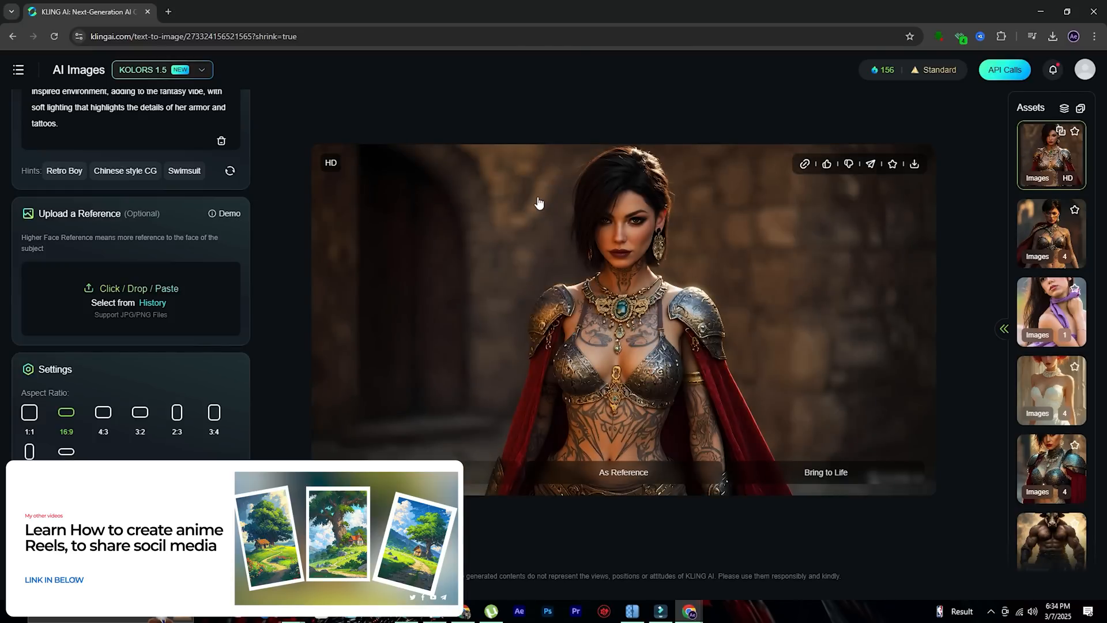
{"action": "mouse_move", "coordinate": [828, 482]}
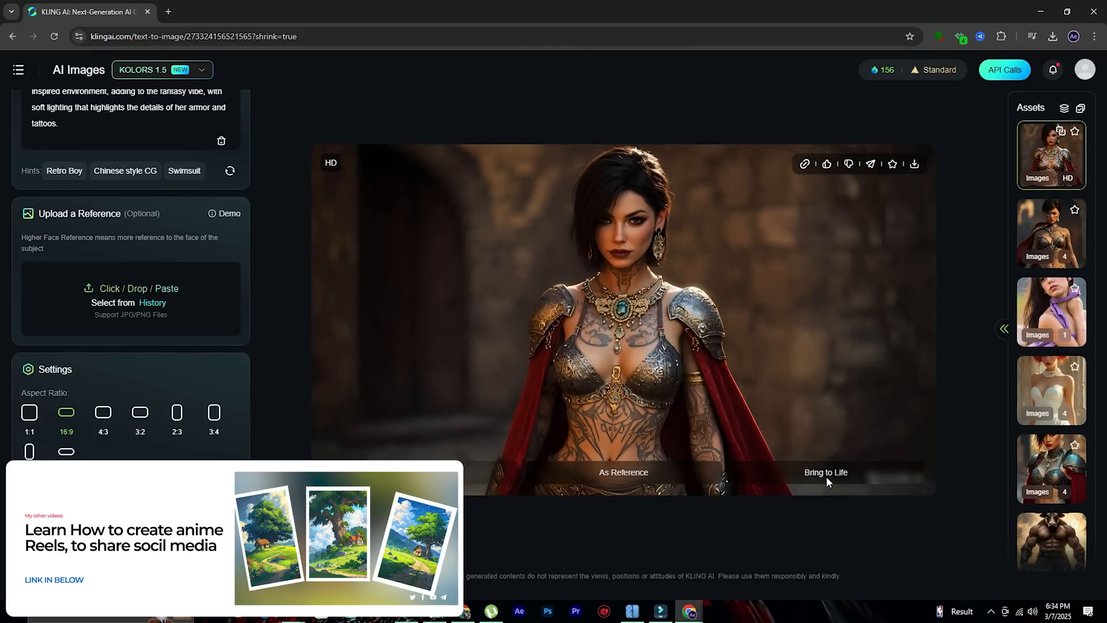
Step: Use the HD warrior image as the video start frame with a walking prompt
{"action": "left_click", "coordinate": [825, 471]}
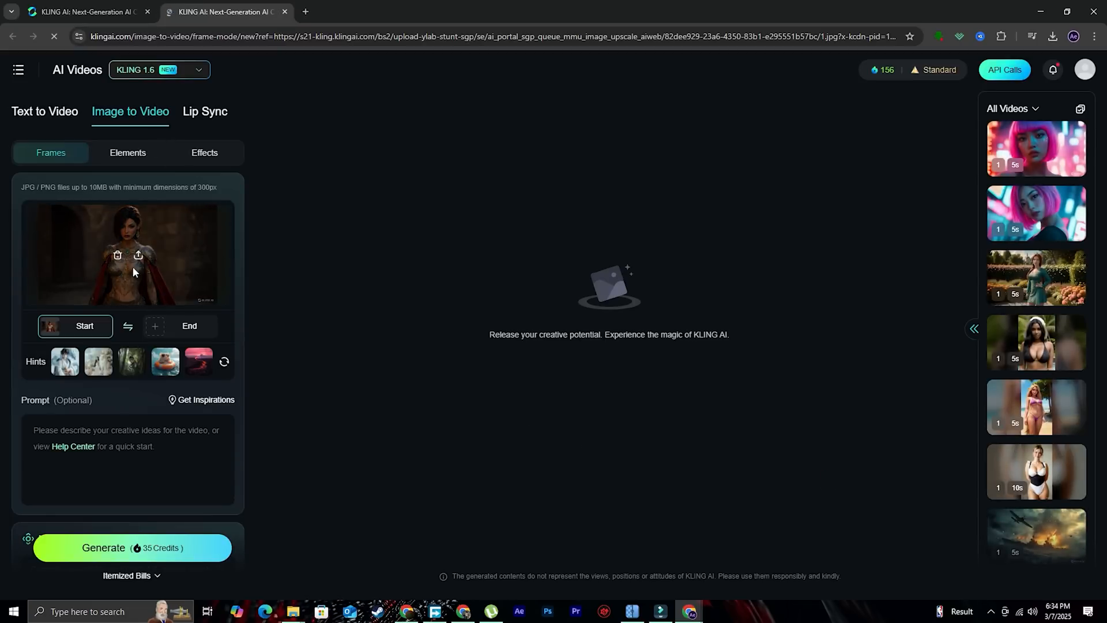
{"action": "type", "text": "smile and"}
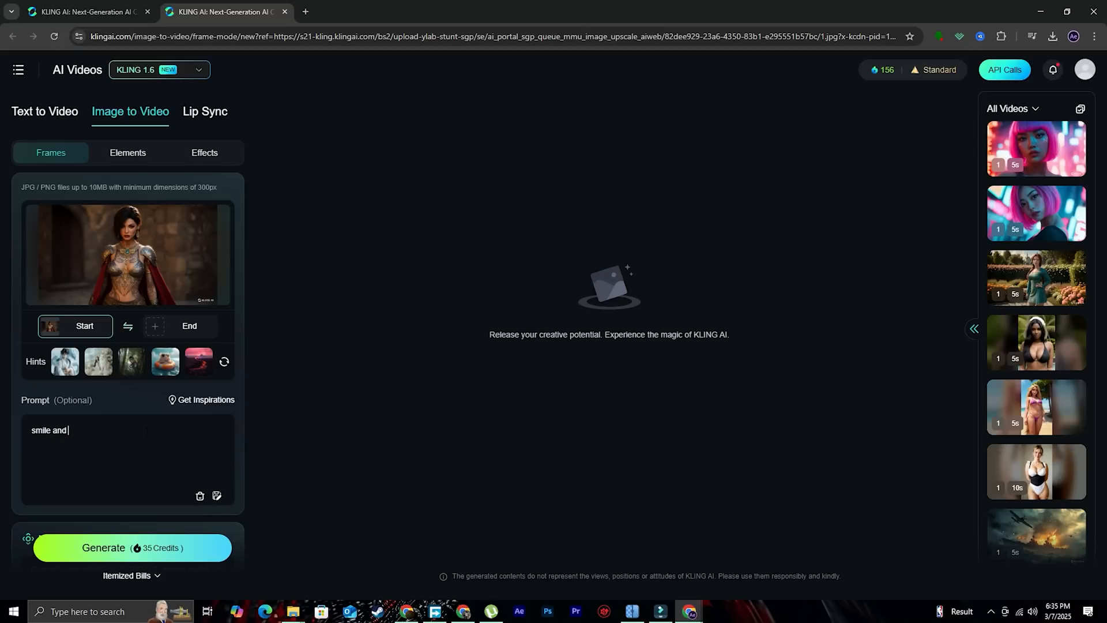
{"action": "type", "text": "walk"}
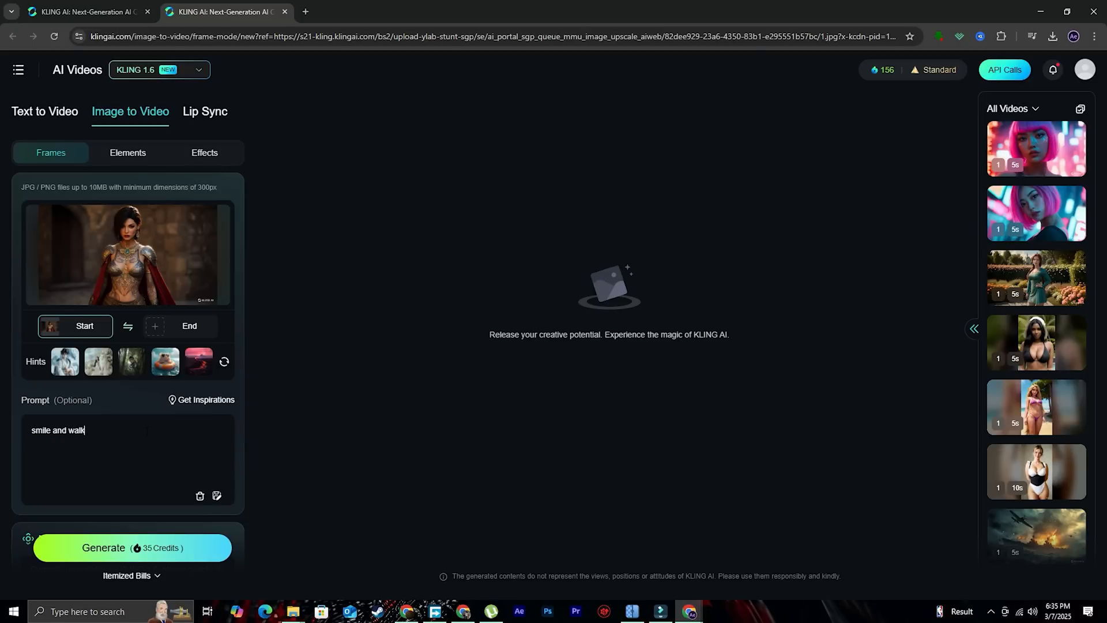
{"action": "scroll", "scroll_direction": "down", "scroll_amount": 3}
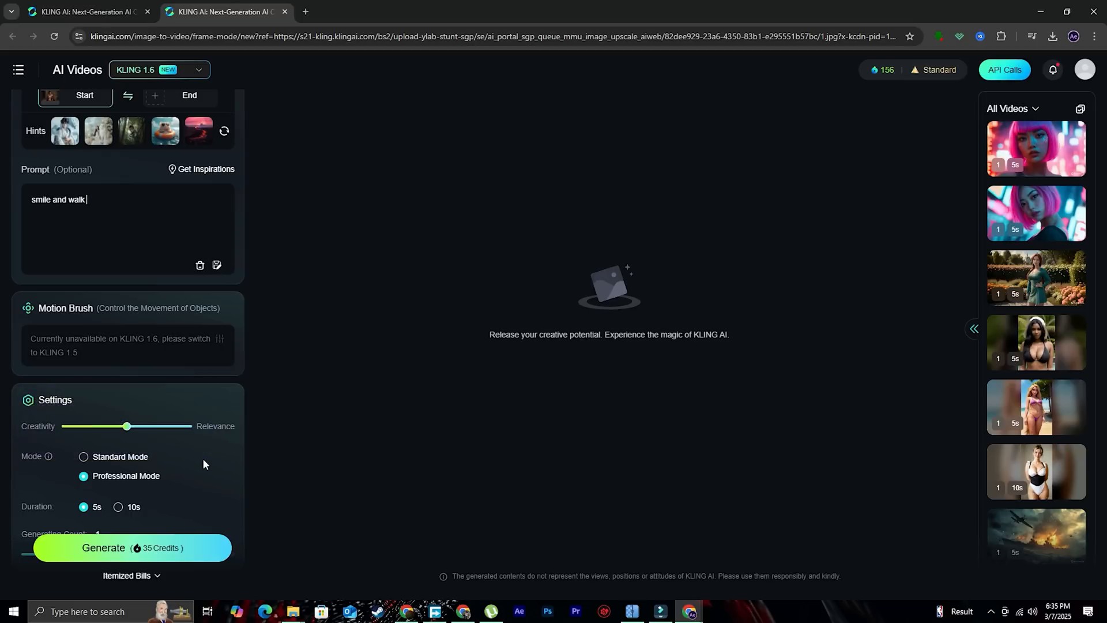
Step: Generate the warrior queen video in standard mode
{"action": "left_click", "coordinate": [83, 457]}
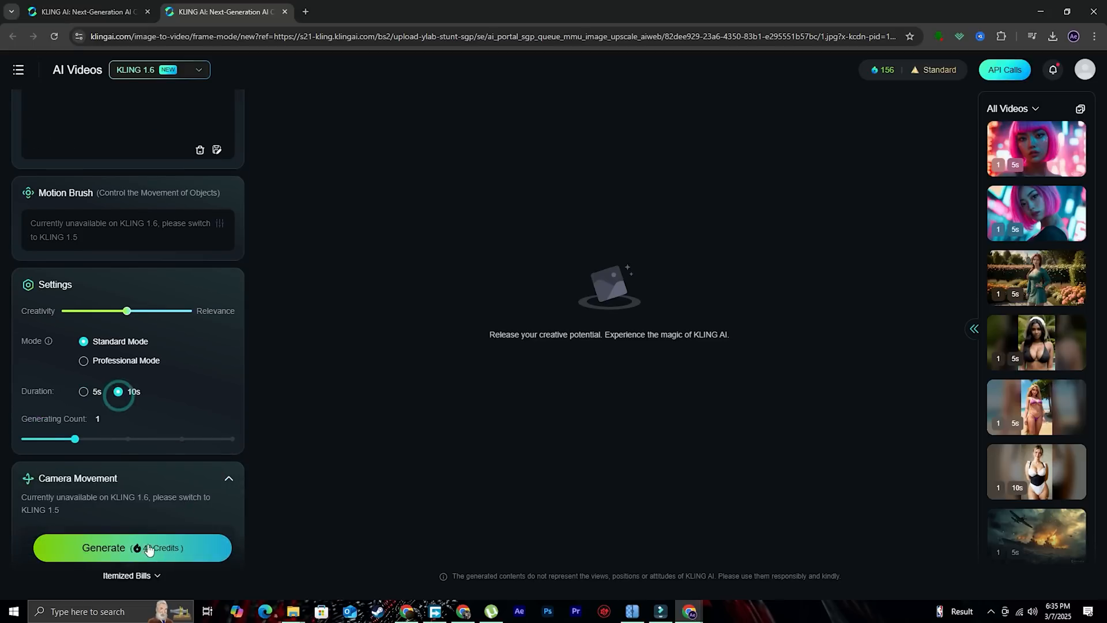
{"action": "left_click", "coordinate": [83, 390]}
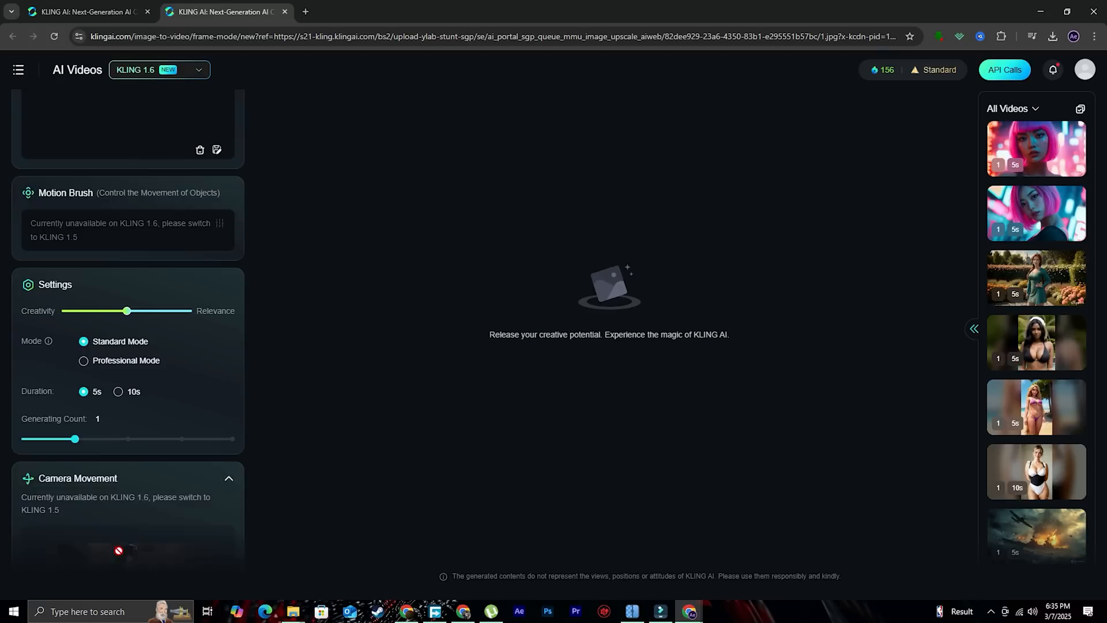
{"action": "left_click", "coordinate": [131, 547]}
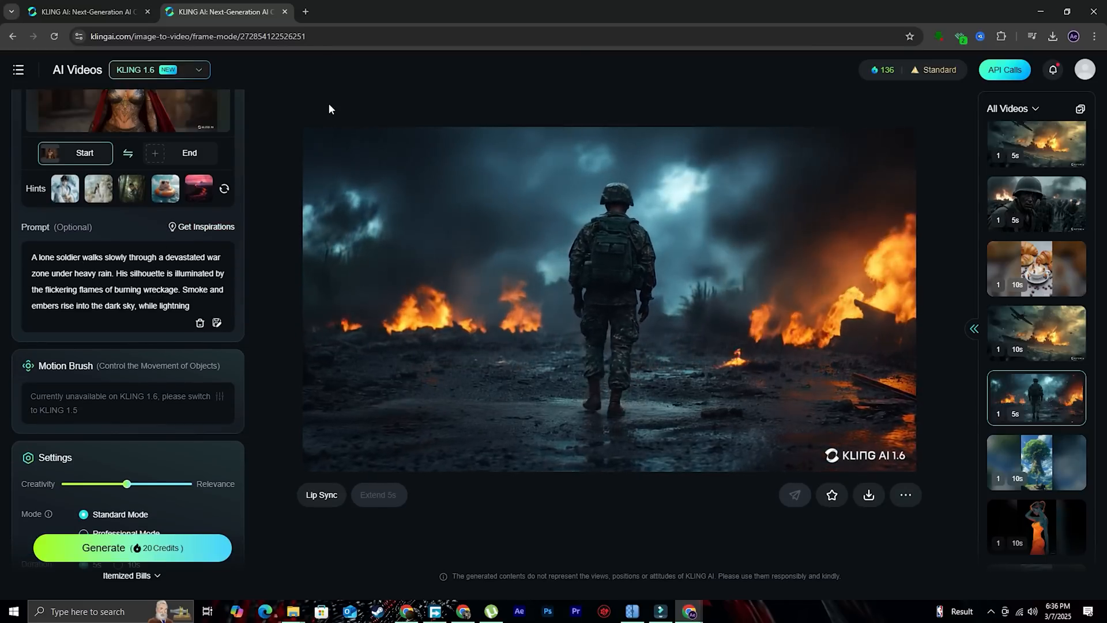
Step: Copy ChatGPT's warrior-queen cinematic prompt into Kling AI's image-to-video prompt for a 10s clip
{"action": "left_click", "coordinate": [304, 12]}
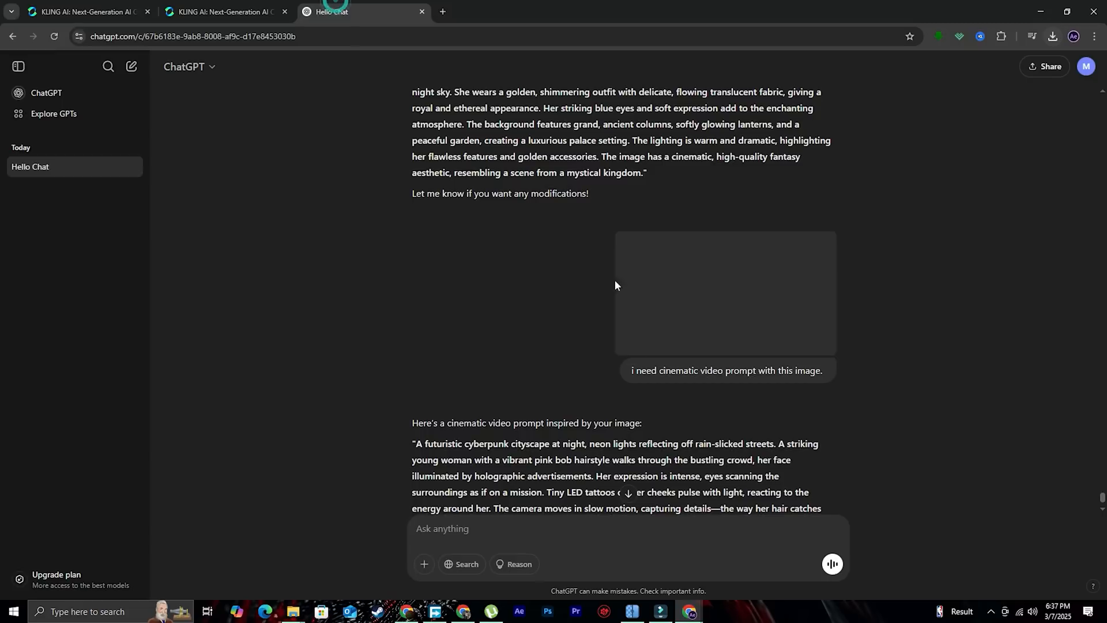
{"action": "scroll", "scroll_direction": "down", "scroll_amount": 3}
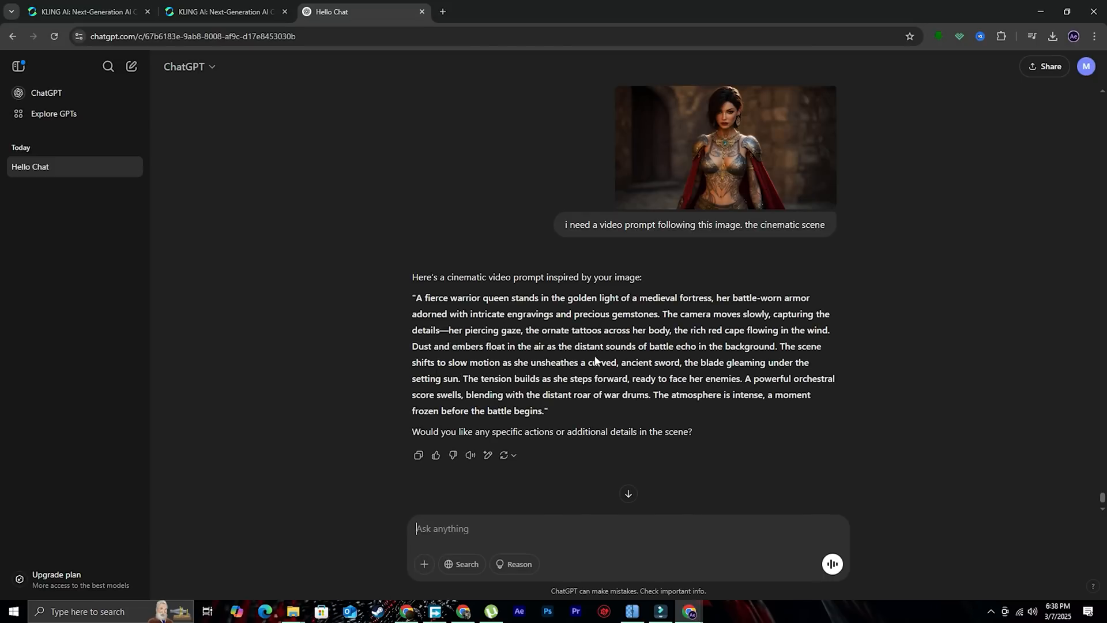
{"action": "left_click_drag", "start_coordinate": [416, 297], "coordinate": [546, 410]}
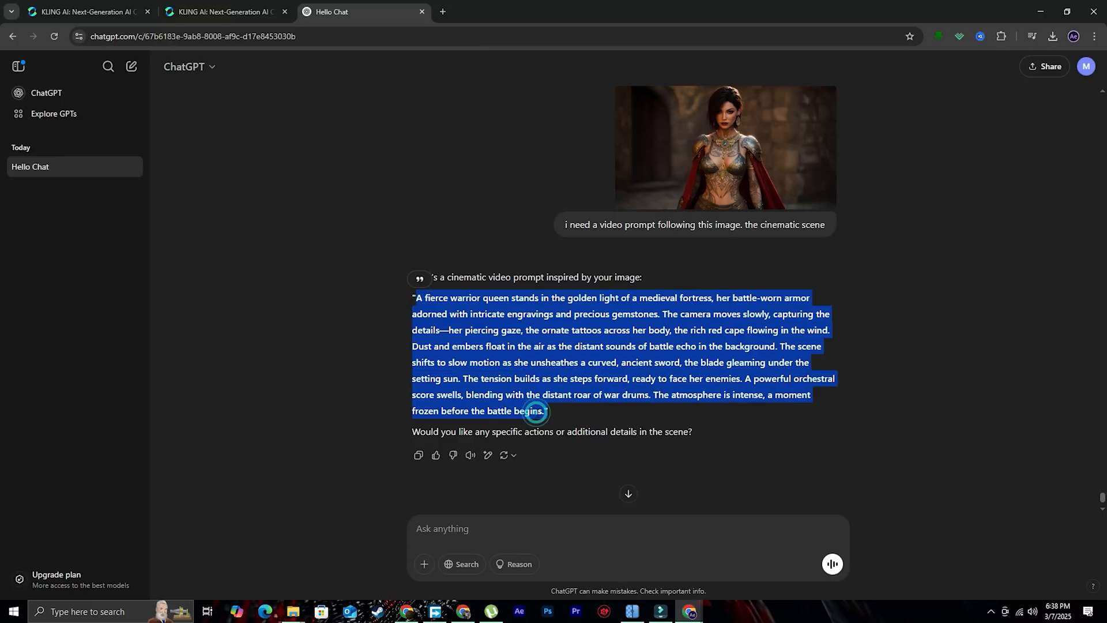
{"action": "left_click", "coordinate": [84, 11]}
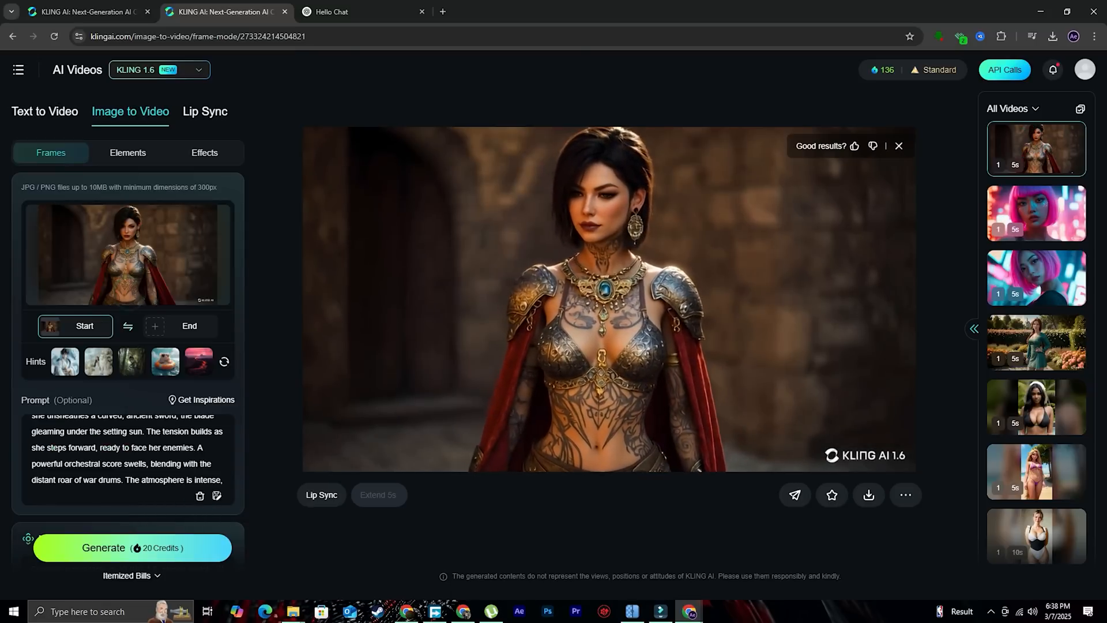
{"action": "scroll", "scroll_direction": "down", "scroll_amount": 3}
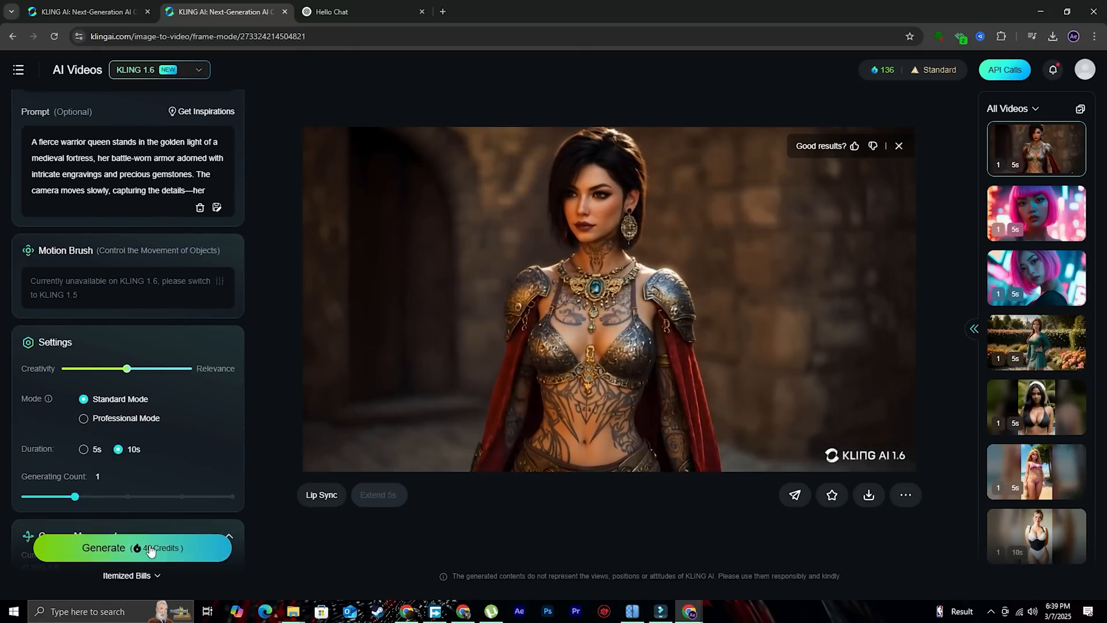
{"action": "scroll", "scroll_direction": "down", "scroll_amount": 3}
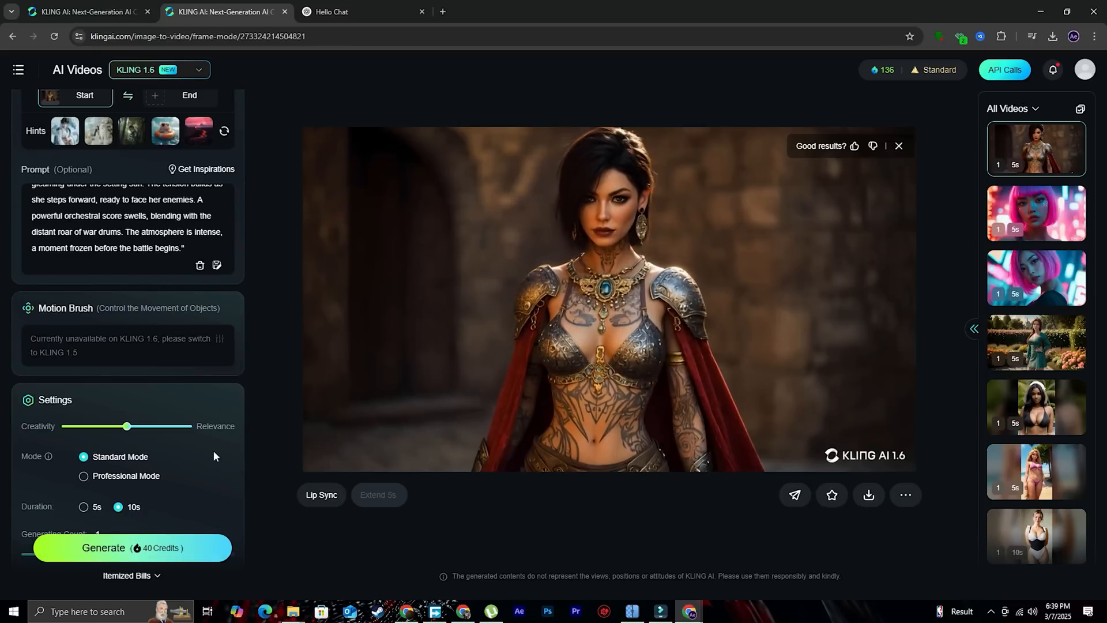
Step: Generate the warrior-queen video and search Google for Runway in a new tab
{"action": "left_click", "coordinate": [132, 546]}
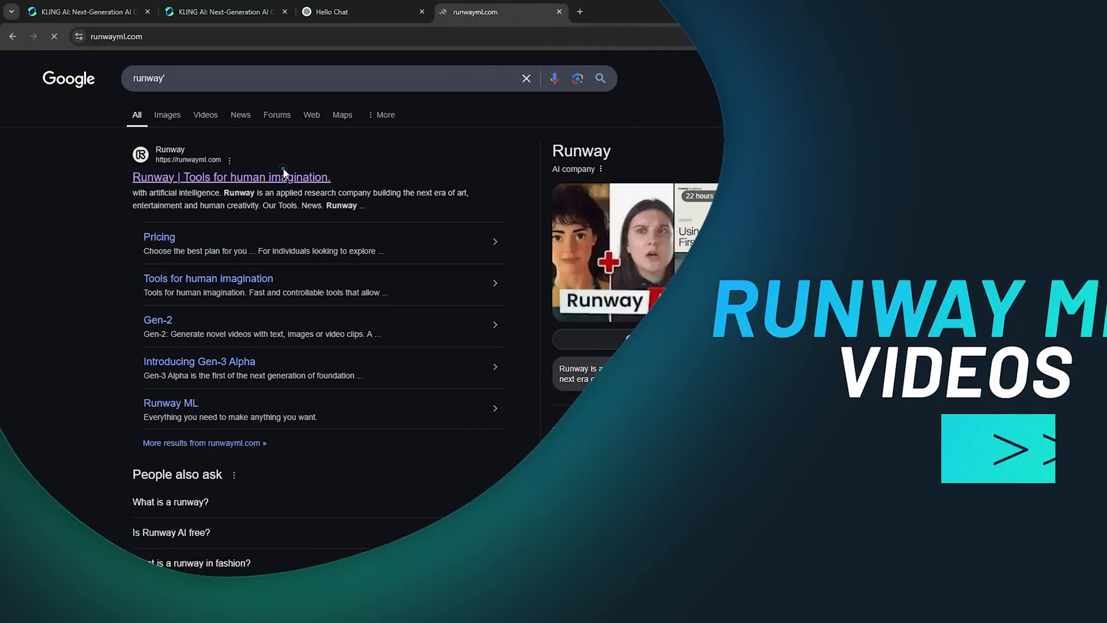
Step: Start a Runway Frames session and bring over the armored-woman portrait prompt from Kling AI
{"action": "left_click", "coordinate": [231, 178]}
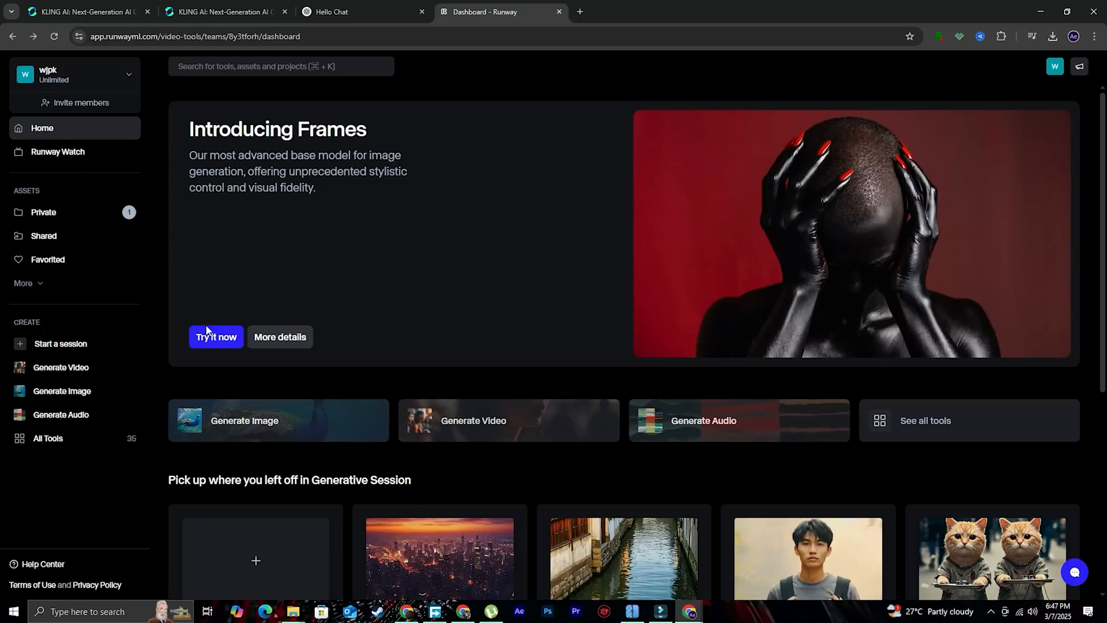
{"action": "left_click", "coordinate": [216, 337]}
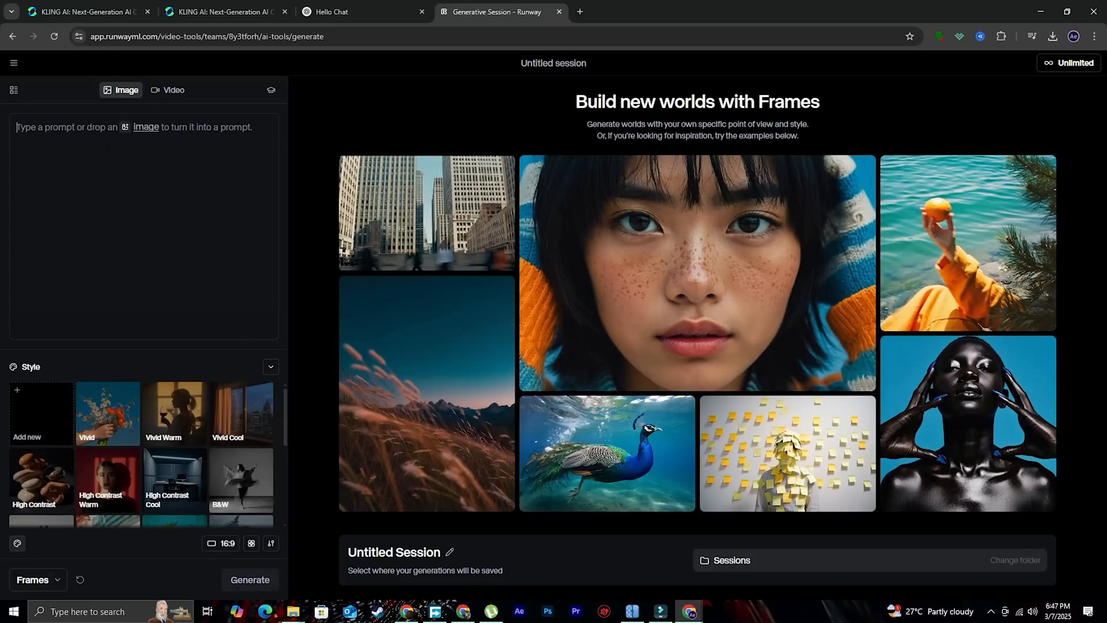
{"action": "left_click", "coordinate": [332, 12]}
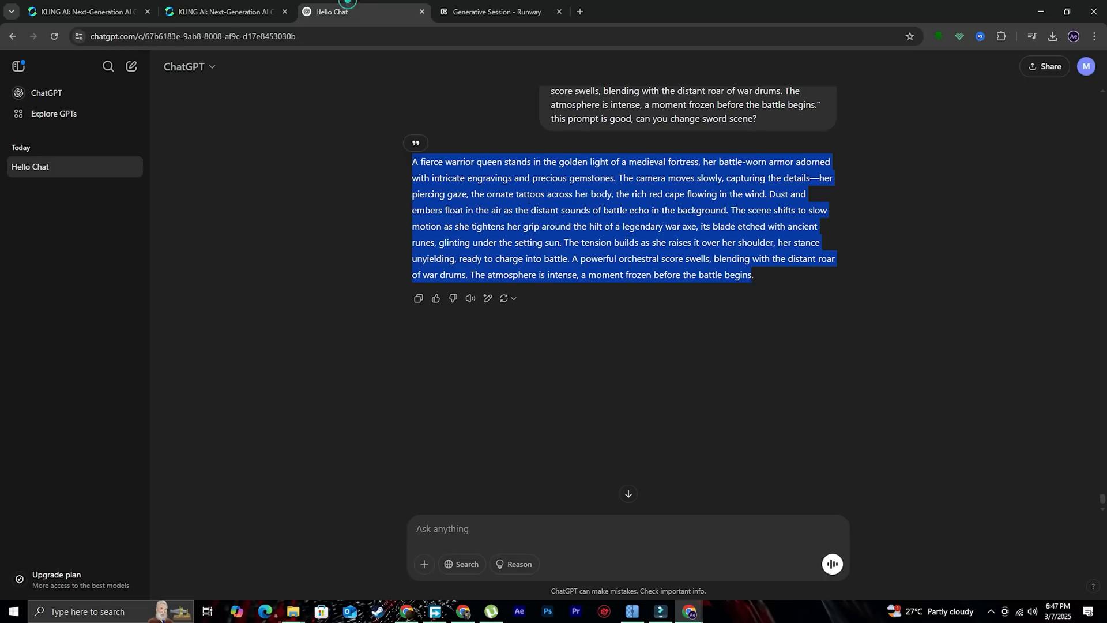
{"action": "left_click", "coordinate": [84, 11]}
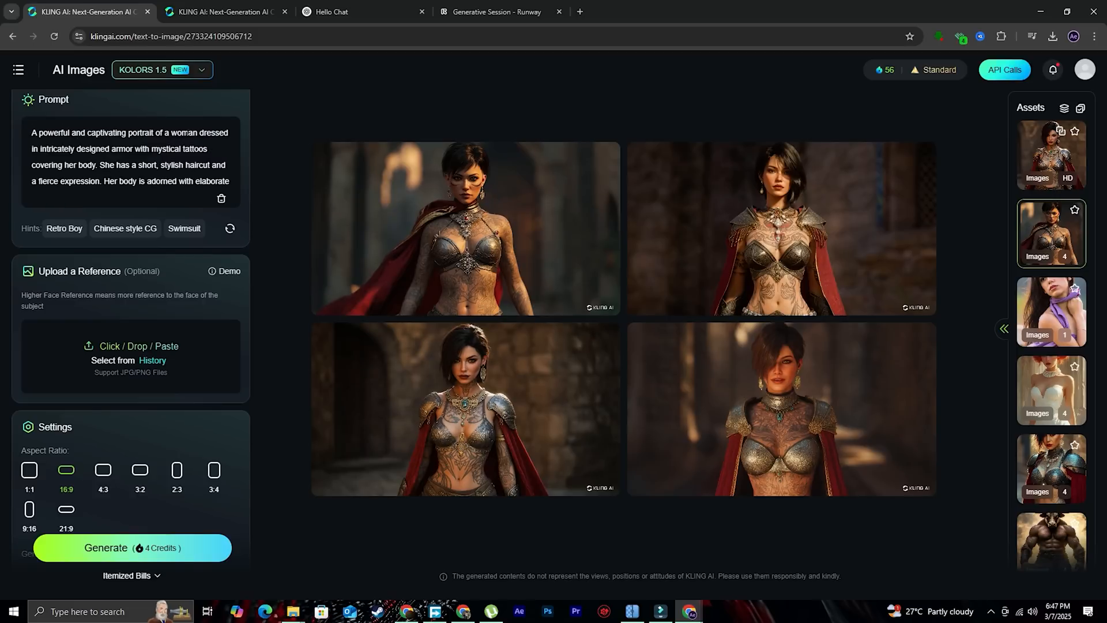
{"action": "right_click", "coordinate": [130, 156]}
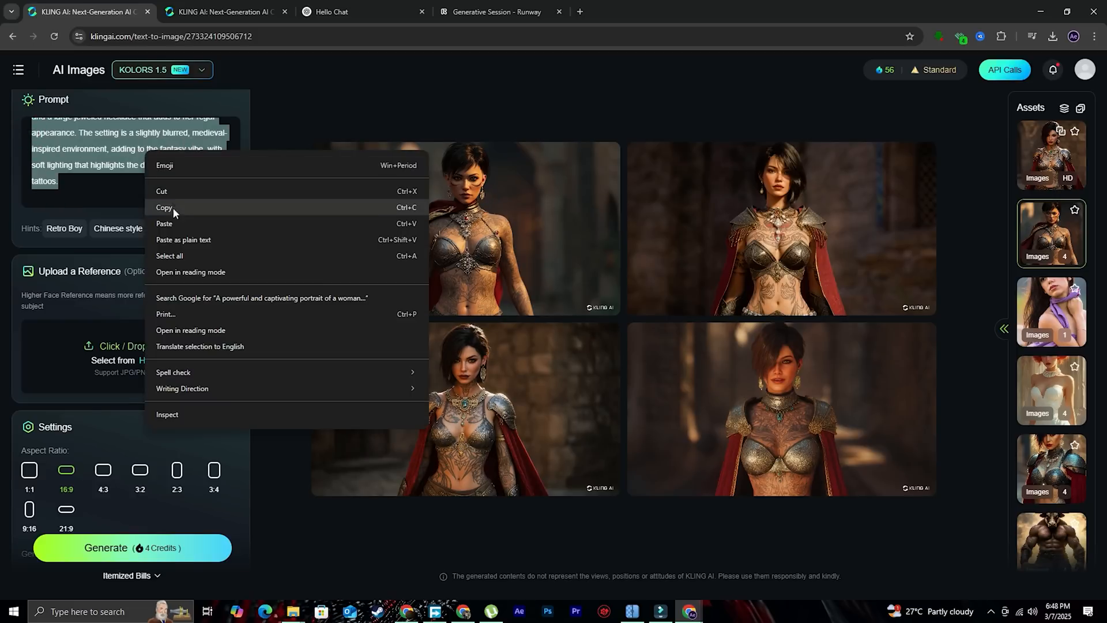
{"action": "left_click", "coordinate": [495, 12]}
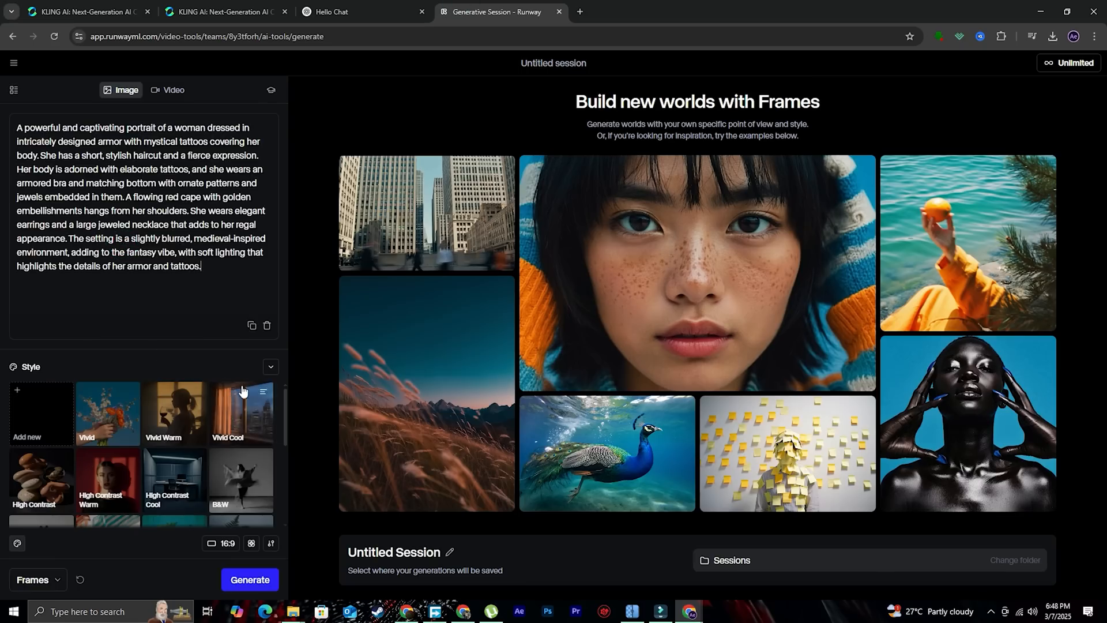
{"action": "scroll", "scroll_direction": "down", "scroll_amount": 3}
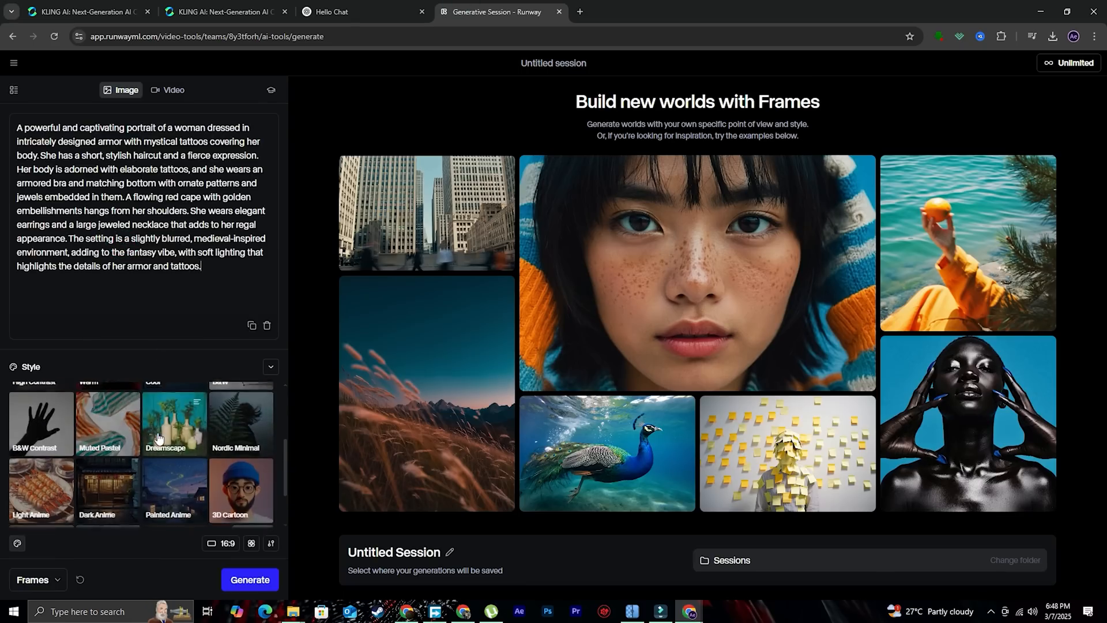
{"action": "scroll", "scroll_direction": "down", "scroll_amount": 3}
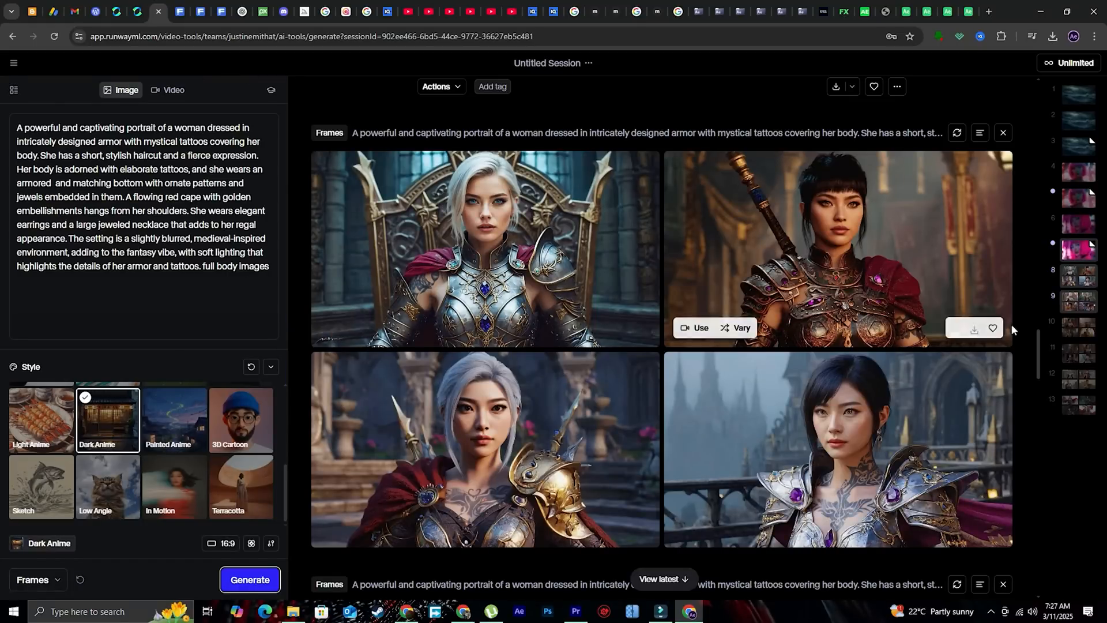
Step: Replace the flagged prompt with the Minotaur warrior prompt from Kling AI in Runway Frames
{"action": "scroll", "scroll_direction": "down", "scroll_amount": 3}
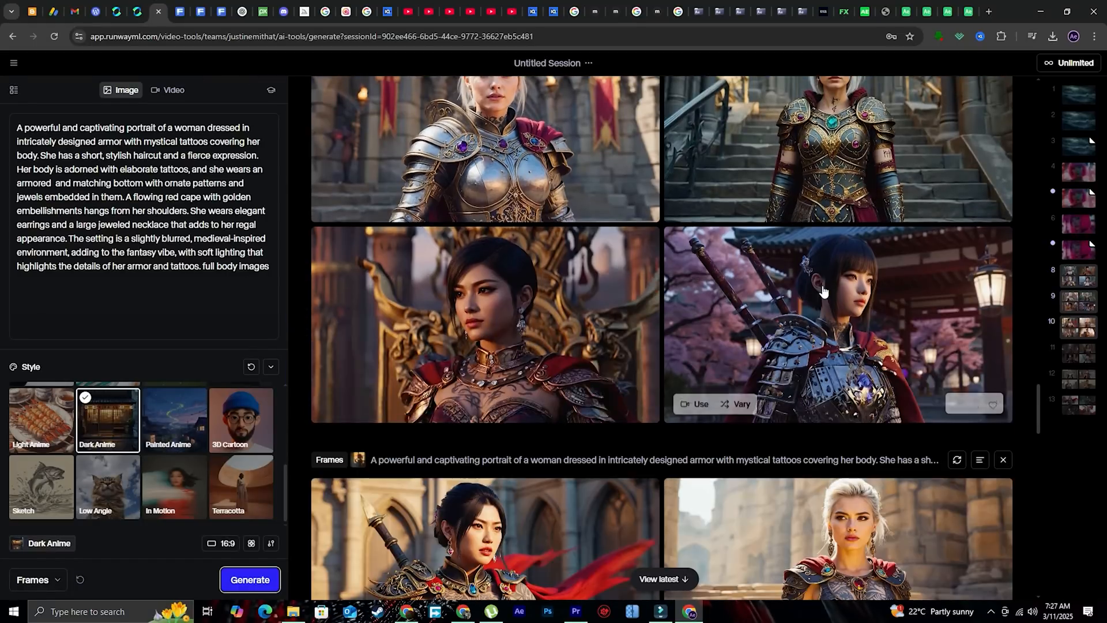
{"action": "scroll", "scroll_direction": "down", "scroll_amount": 3}
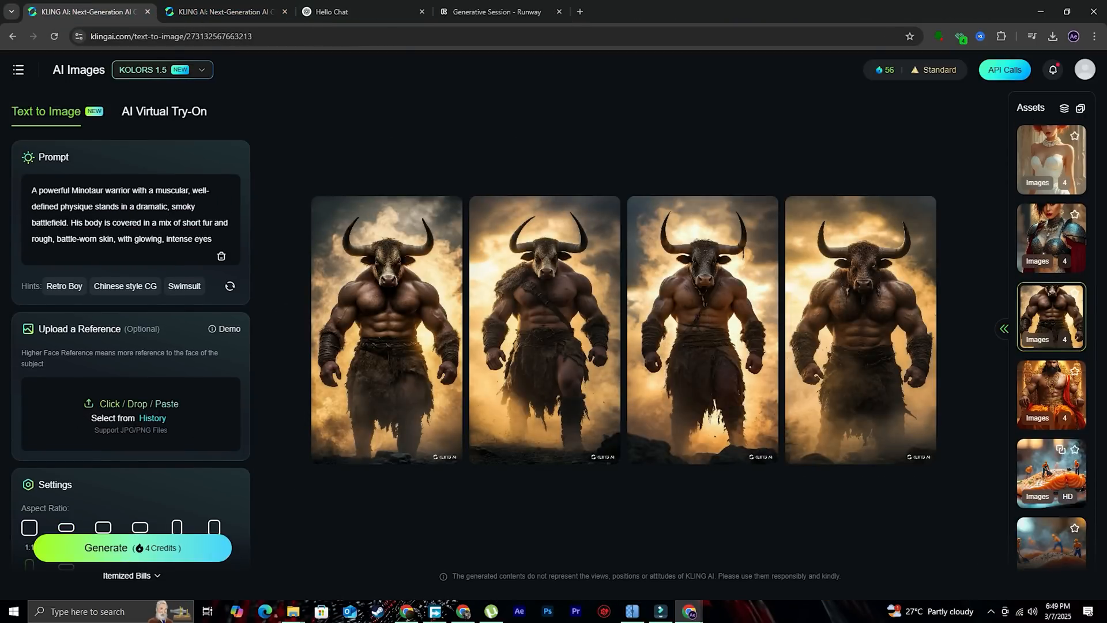
{"action": "left_click", "coordinate": [495, 11]}
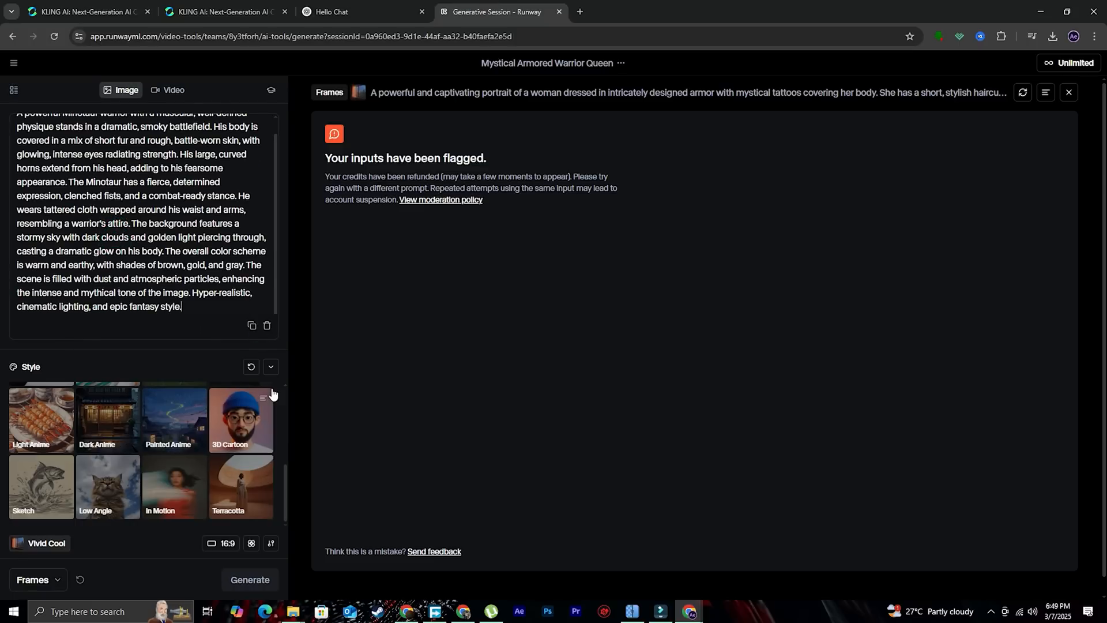
{"action": "left_click", "coordinate": [249, 579]}
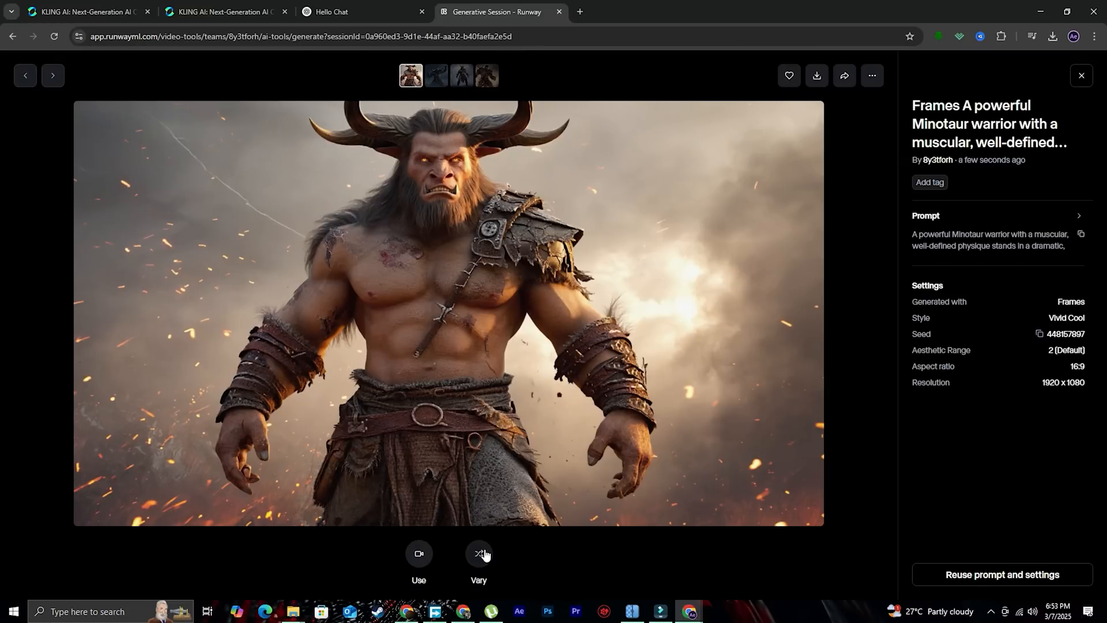
{"action": "mouse_move", "coordinate": [788, 76]}
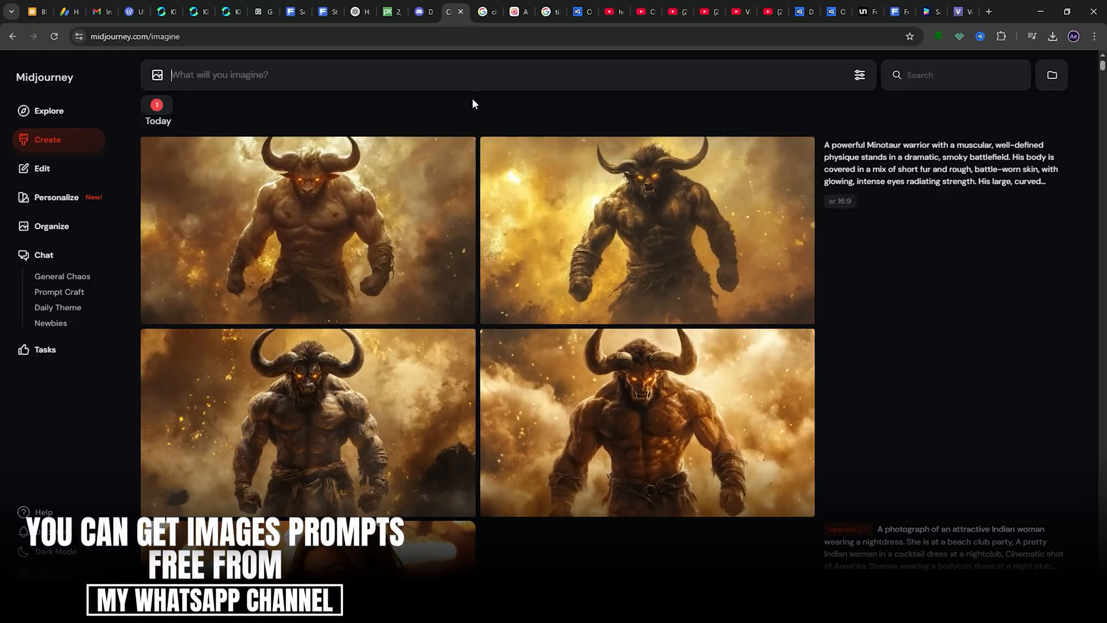
Step: Request an upscale of the third Minotaur image in Midjourney
{"action": "right_click", "coordinate": [307, 420]}
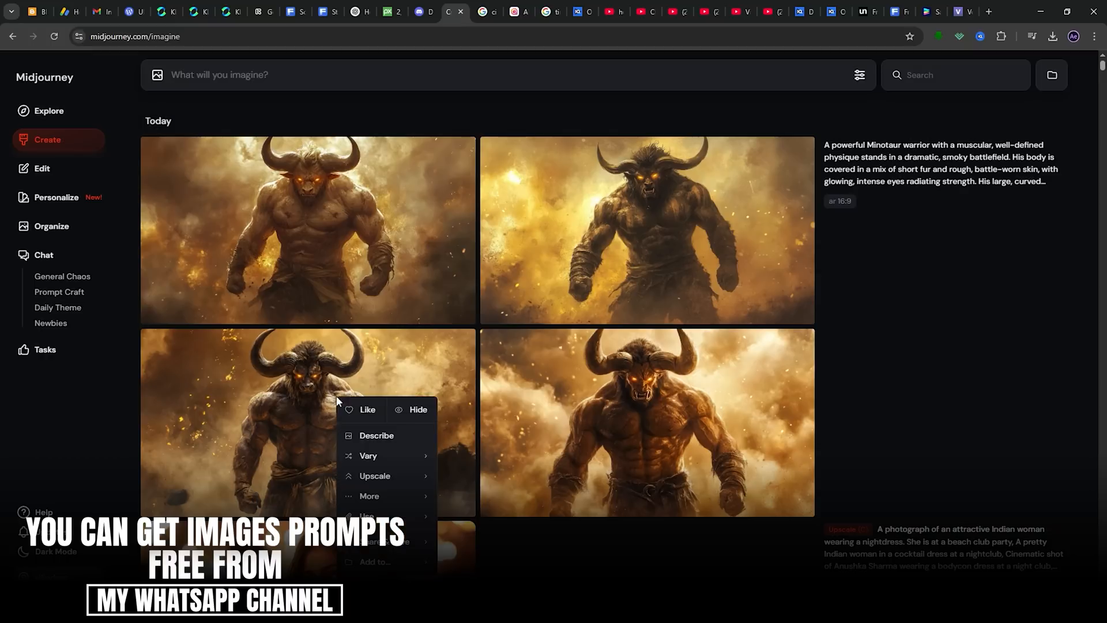
{"action": "left_click", "coordinate": [374, 475]}
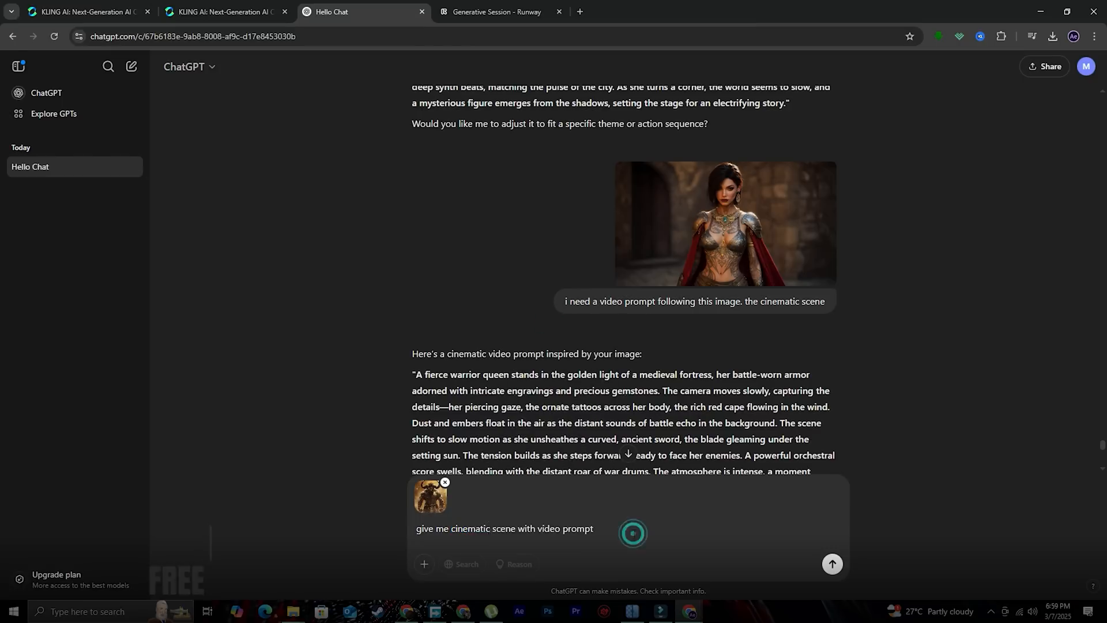
Step: Get ChatGPT's cinematic Minotaur video prompt and copy it over to the Runway tab
{"action": "left_click", "coordinate": [831, 564]}
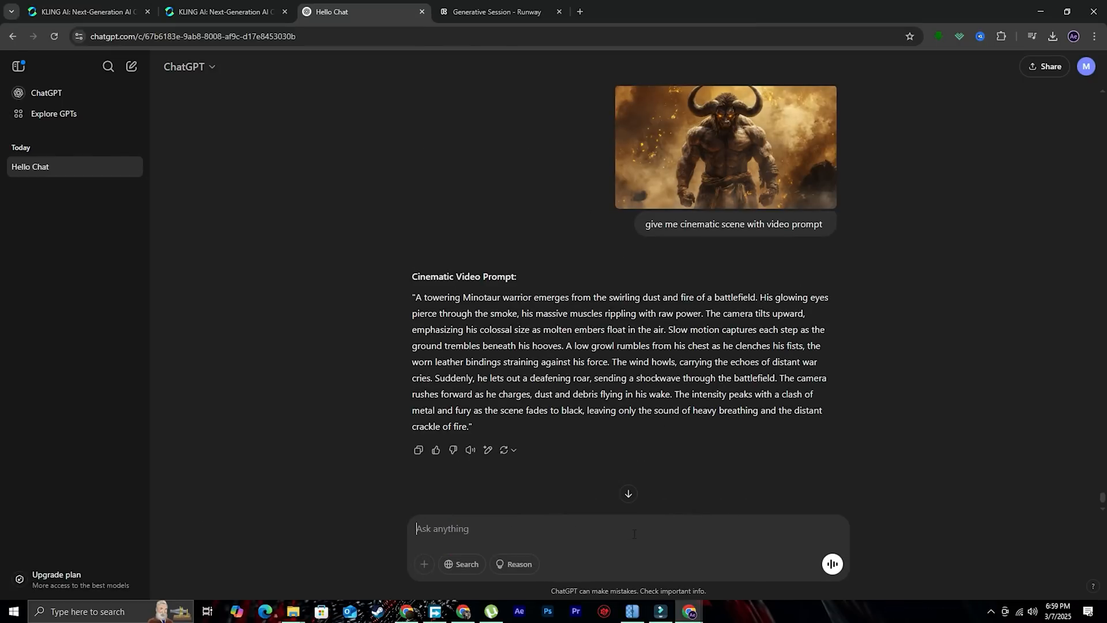
{"action": "left_click", "coordinate": [417, 450]}
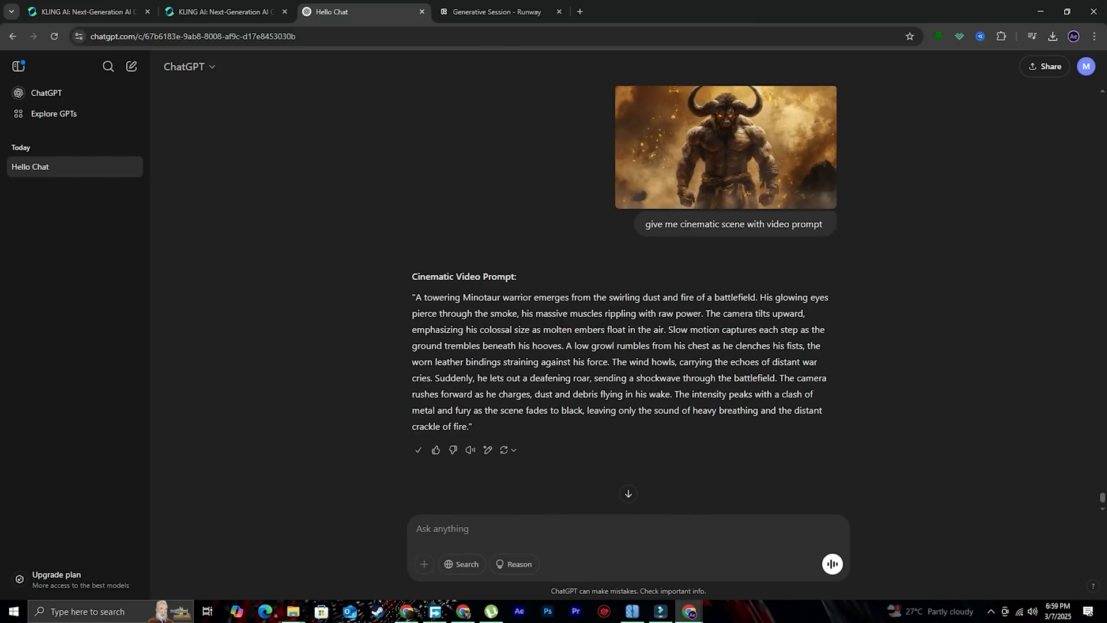
{"action": "left_click", "coordinate": [494, 12]}
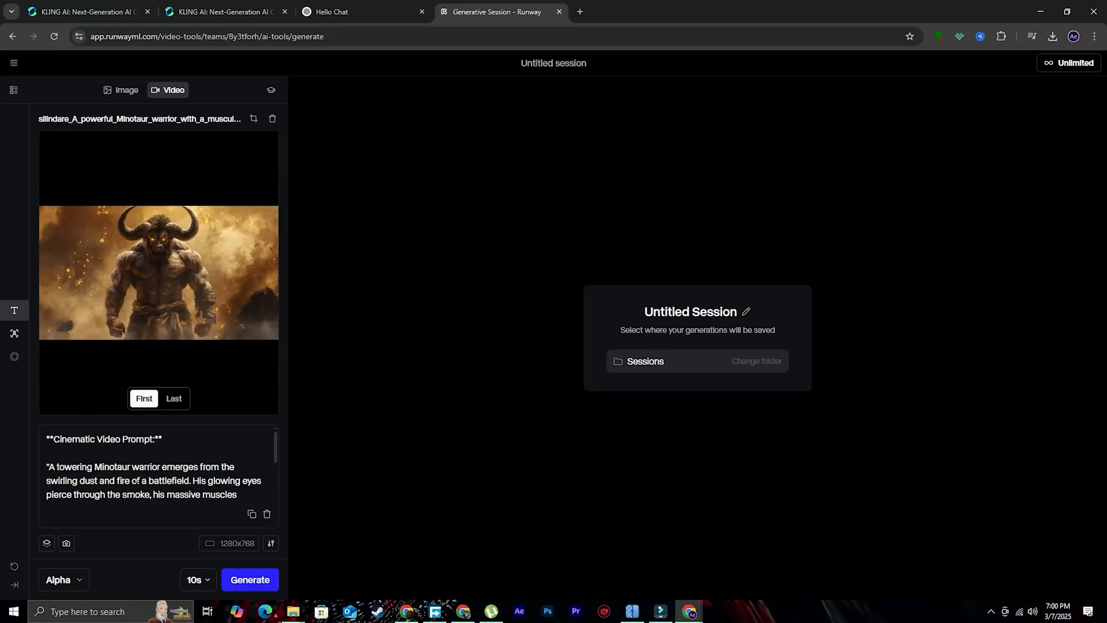
{"action": "mouse_move", "coordinate": [144, 398]}
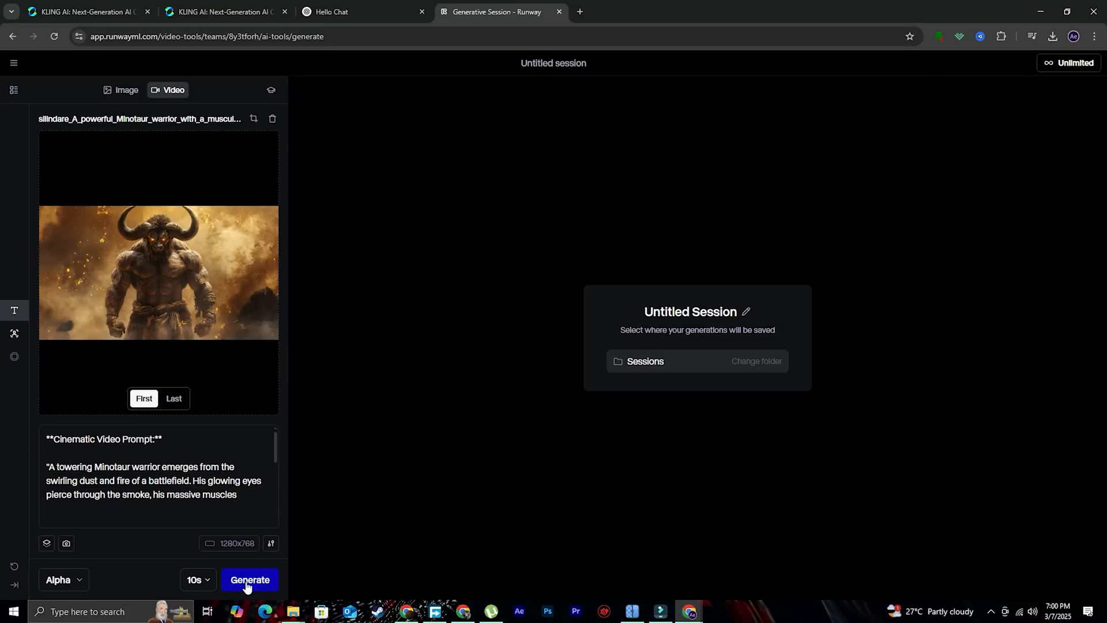
Step: Generate the 10-second Minotaur battlefield video in Runway and play it back
{"action": "left_click", "coordinate": [250, 579]}
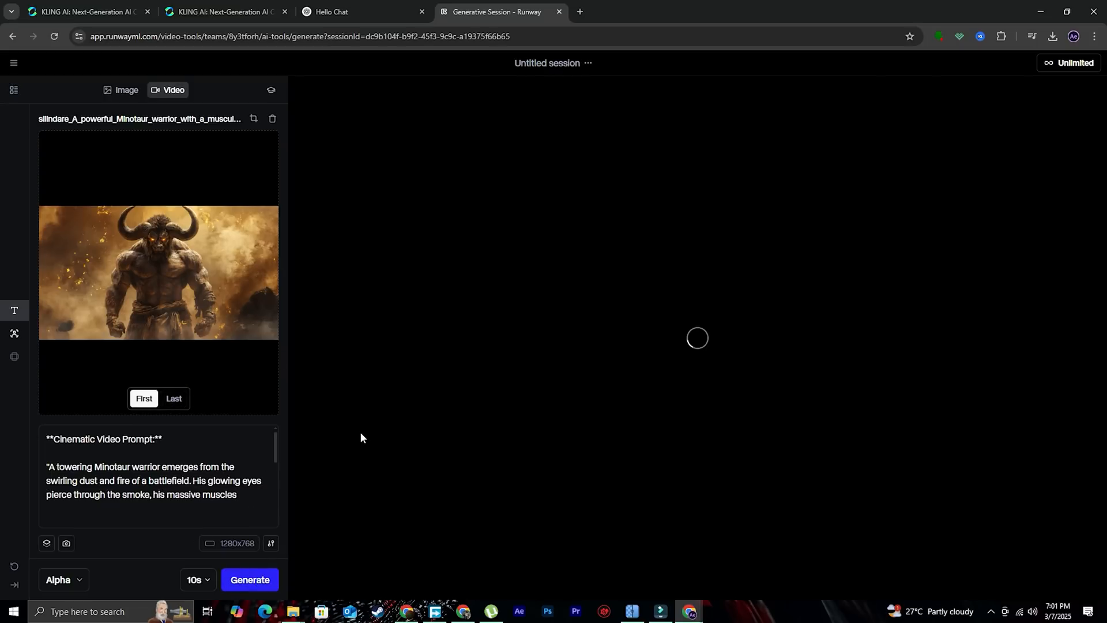
{"action": "left_click", "coordinate": [249, 579]}
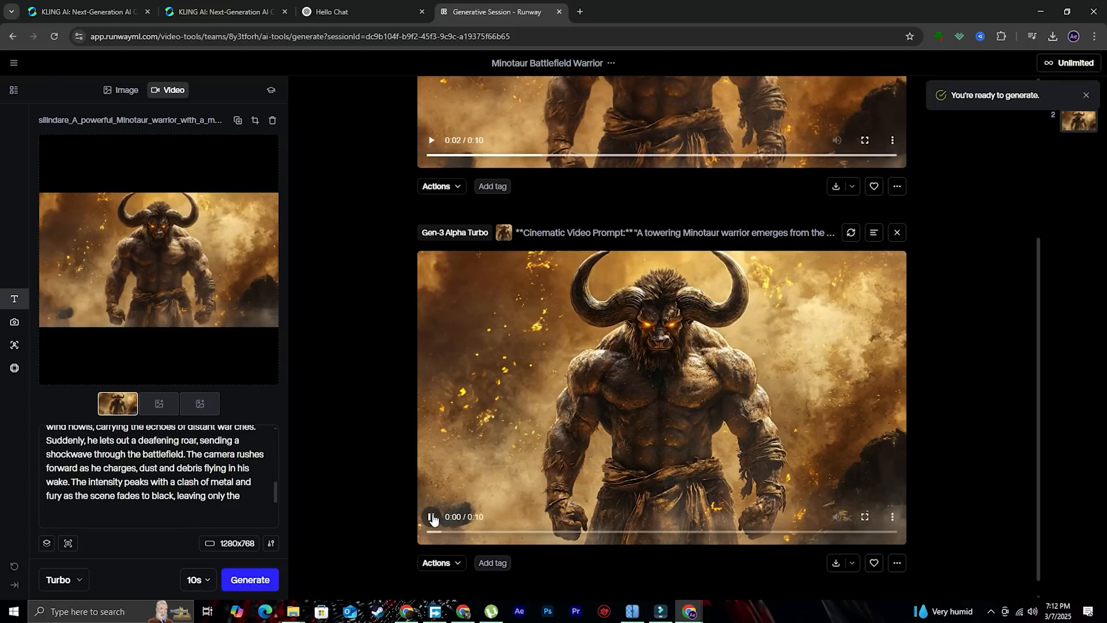
{"action": "left_click", "coordinate": [430, 516]}
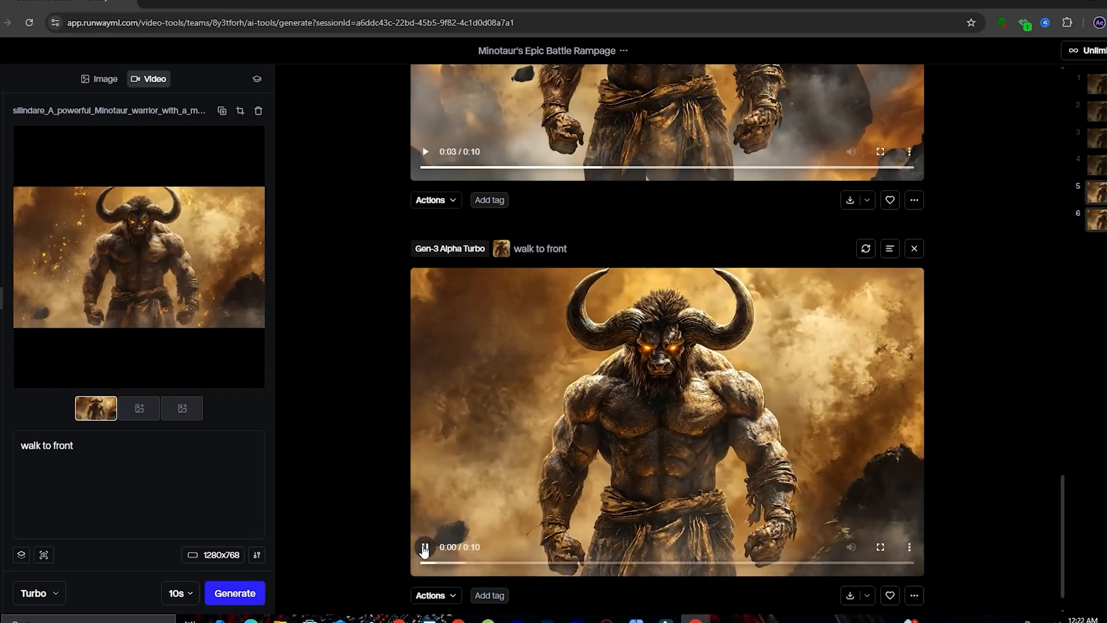
{"action": "left_click", "coordinate": [425, 547]}
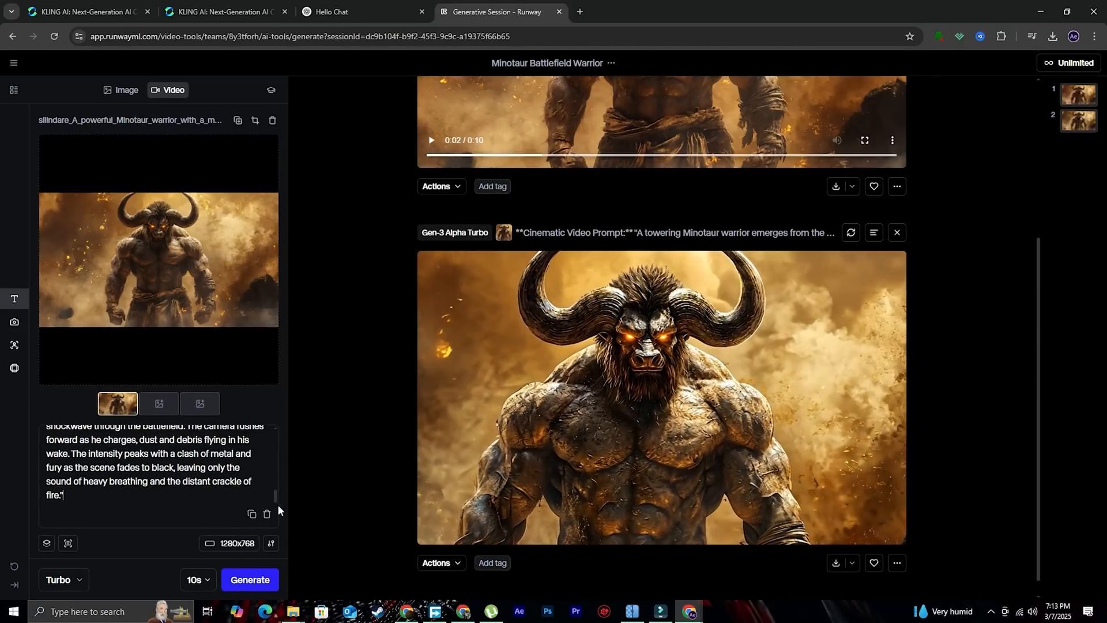
Step: In Kling AI, replace the start frame with the Minotaur image and its prompt
{"action": "left_click", "coordinate": [222, 11]}
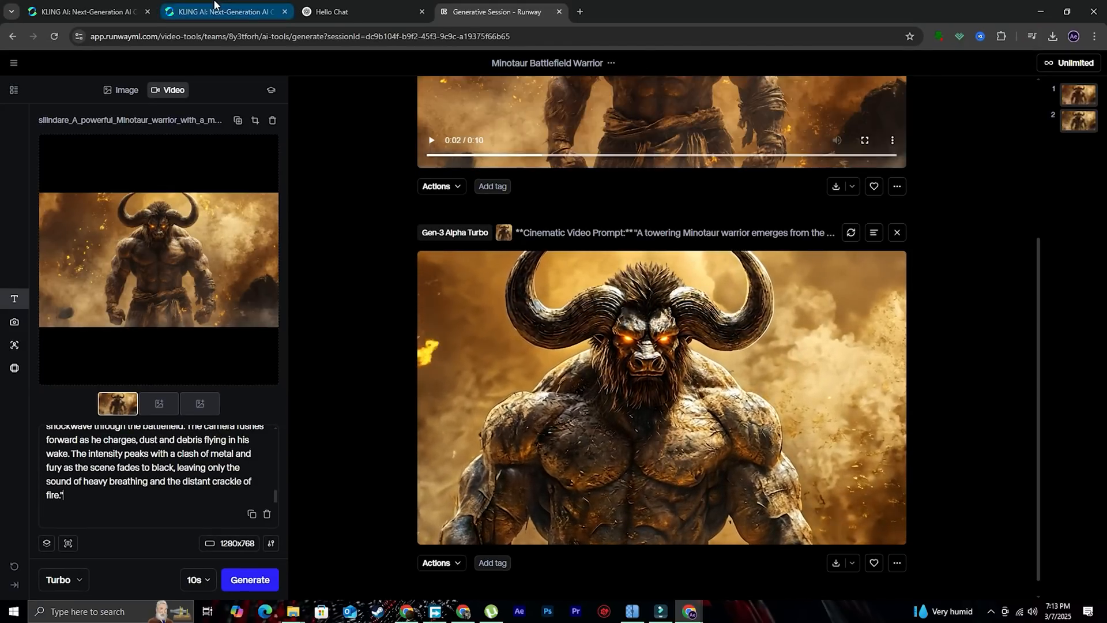
{"action": "left_click", "coordinate": [223, 12]}
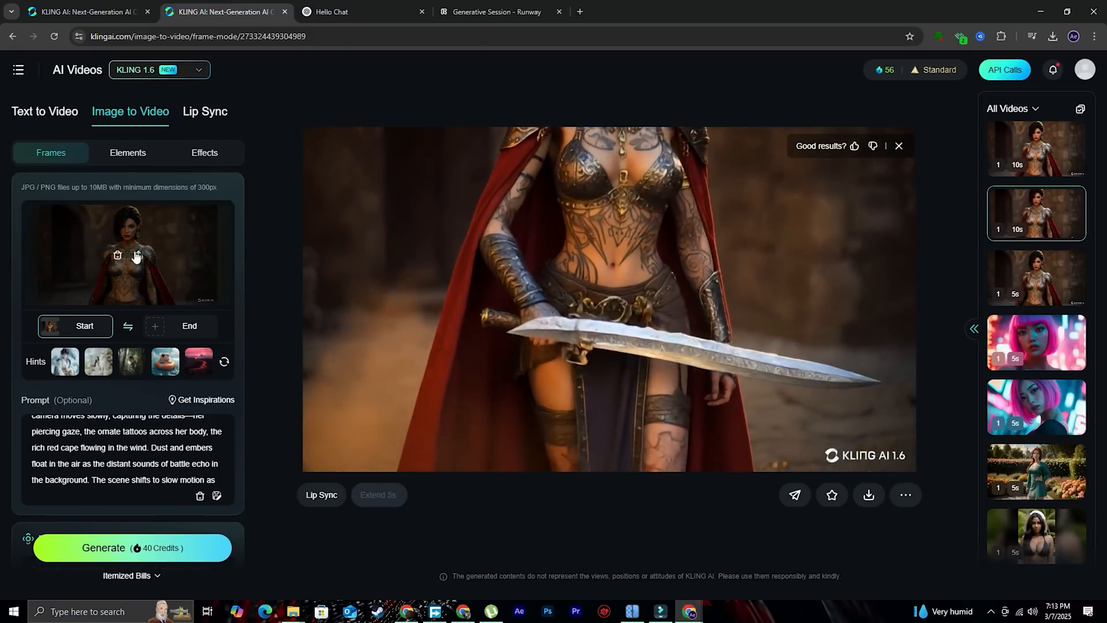
{"action": "left_click", "coordinate": [497, 12]}
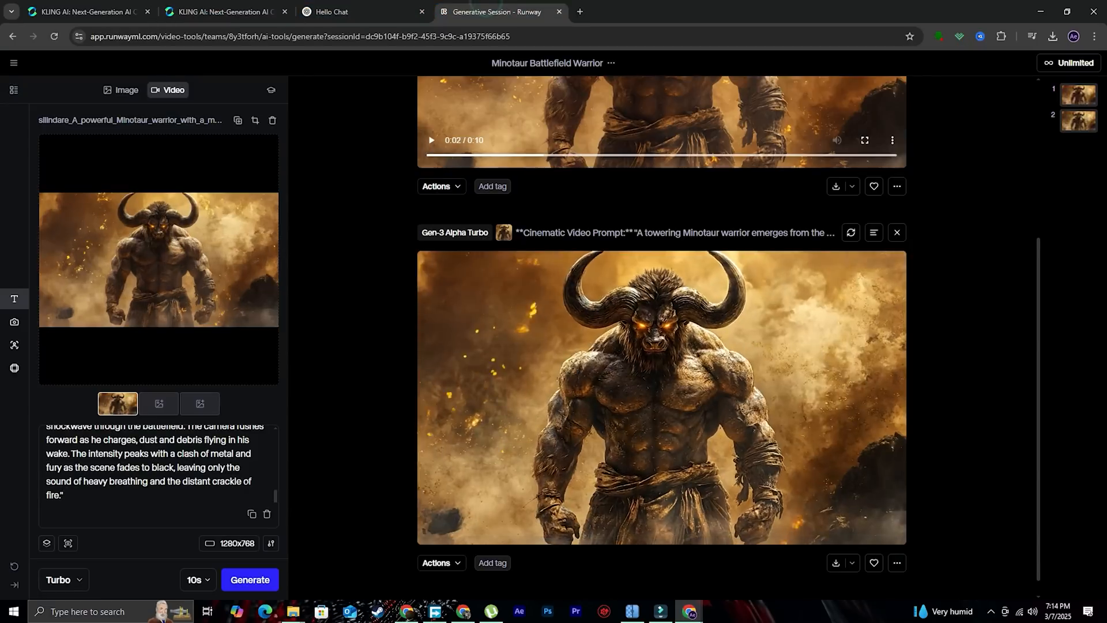
{"action": "left_click", "coordinate": [222, 12]}
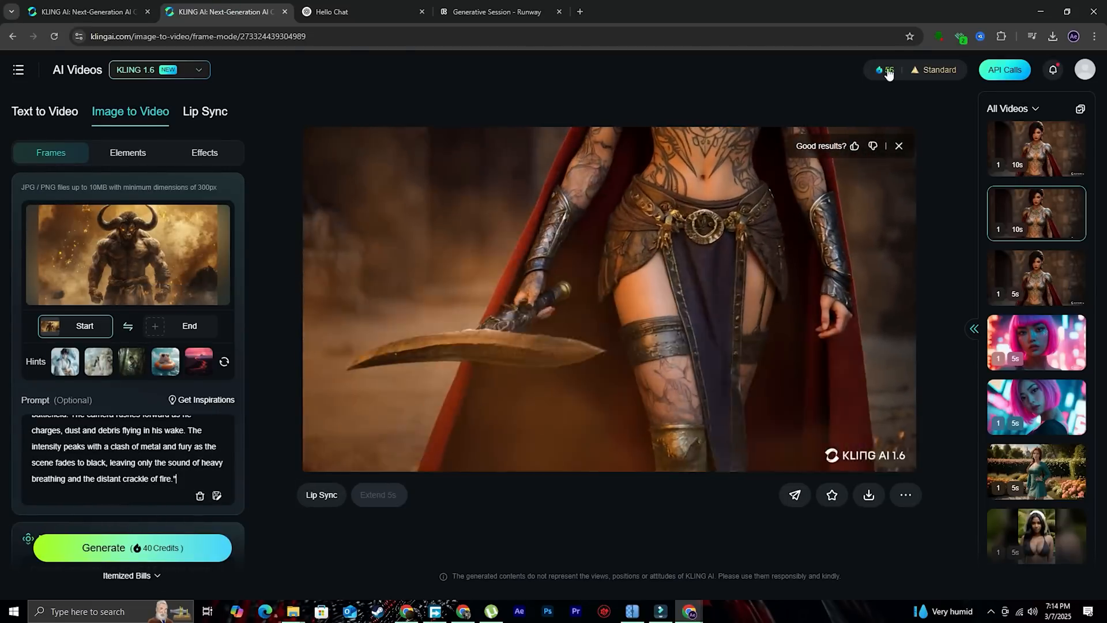
{"action": "scroll", "scroll_direction": "down", "scroll_amount": 3}
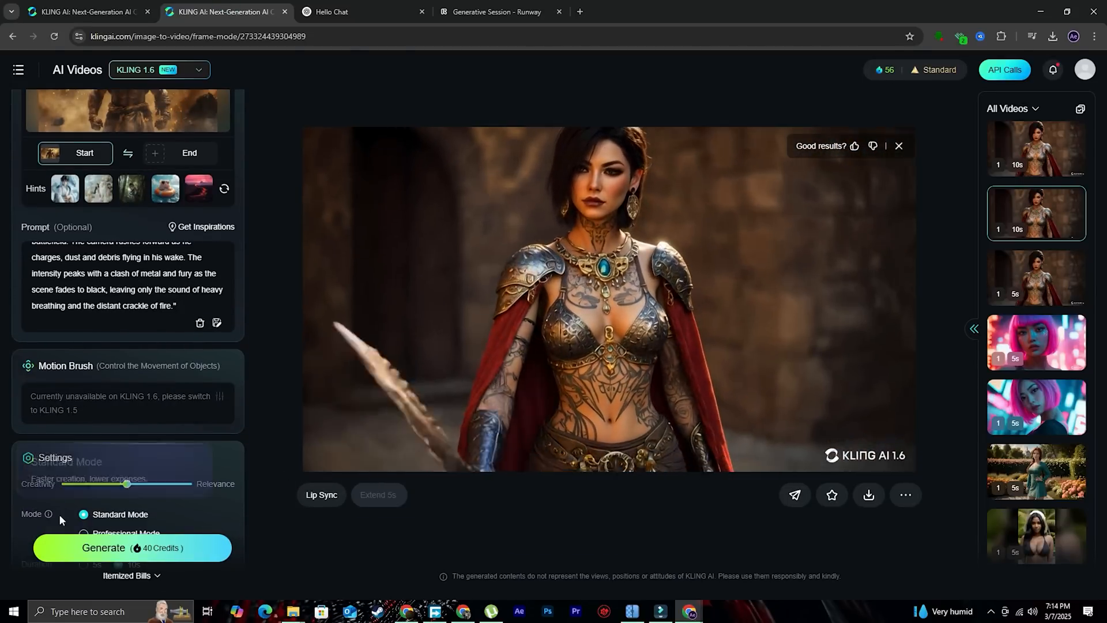
Step: Generate the 5-second Minotaur video and review the finished warrior-queen clip
{"action": "left_click", "coordinate": [131, 546]}
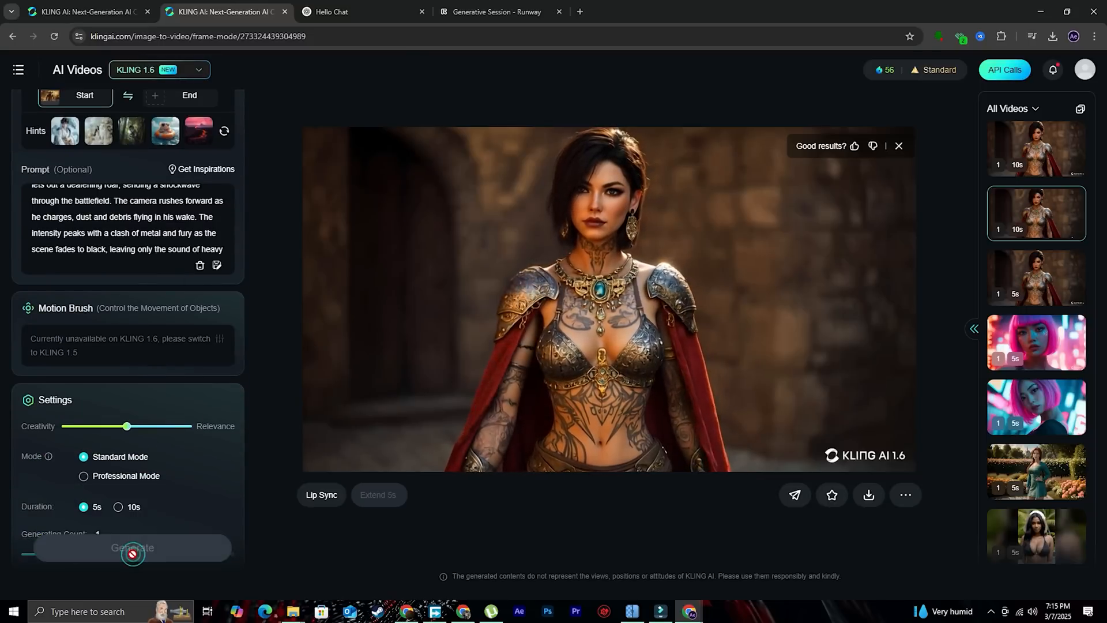
{"action": "left_click", "coordinate": [132, 546]}
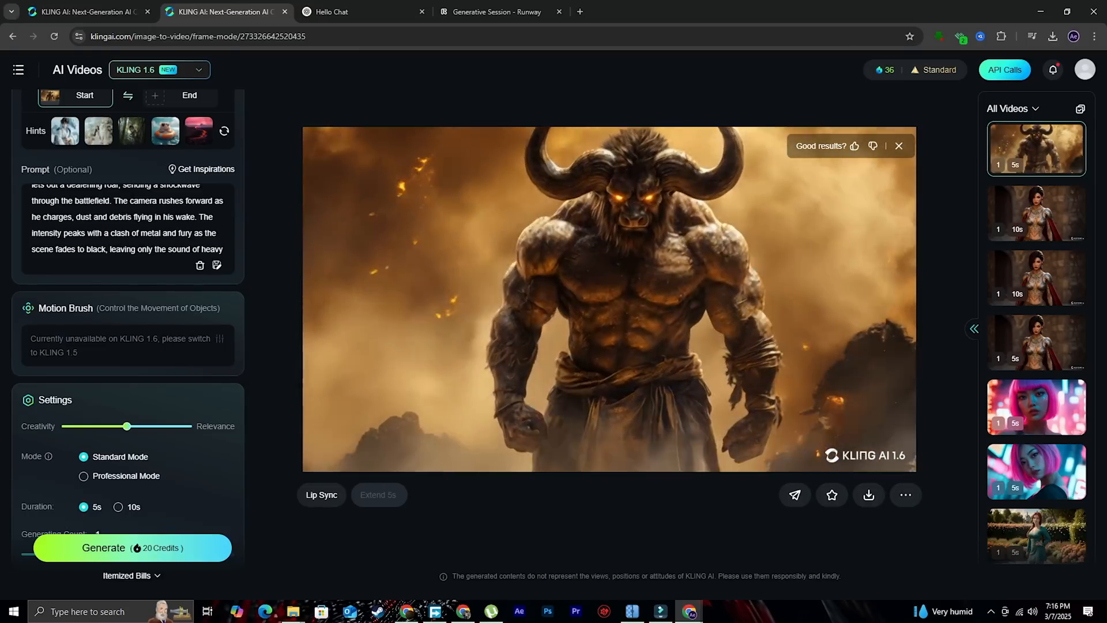
{"action": "left_click", "coordinate": [1035, 278]}
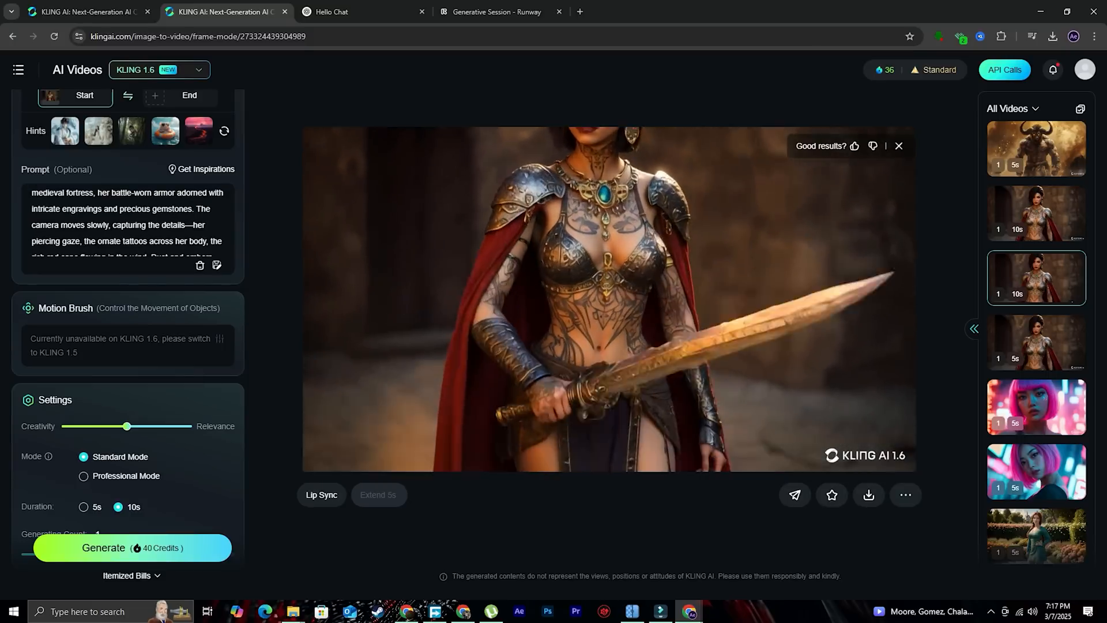
Step: Copy the warrior queen prompt from Kling, paste it into Runway's shot description and generate
{"action": "right_click", "coordinate": [123, 325]}
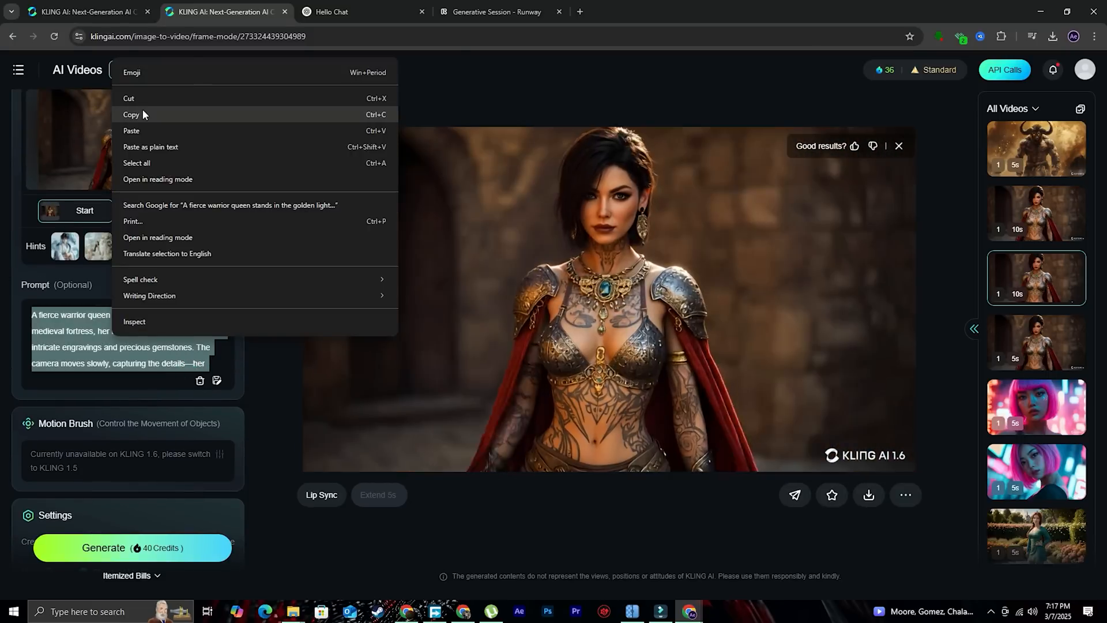
{"action": "left_click", "coordinate": [495, 12]}
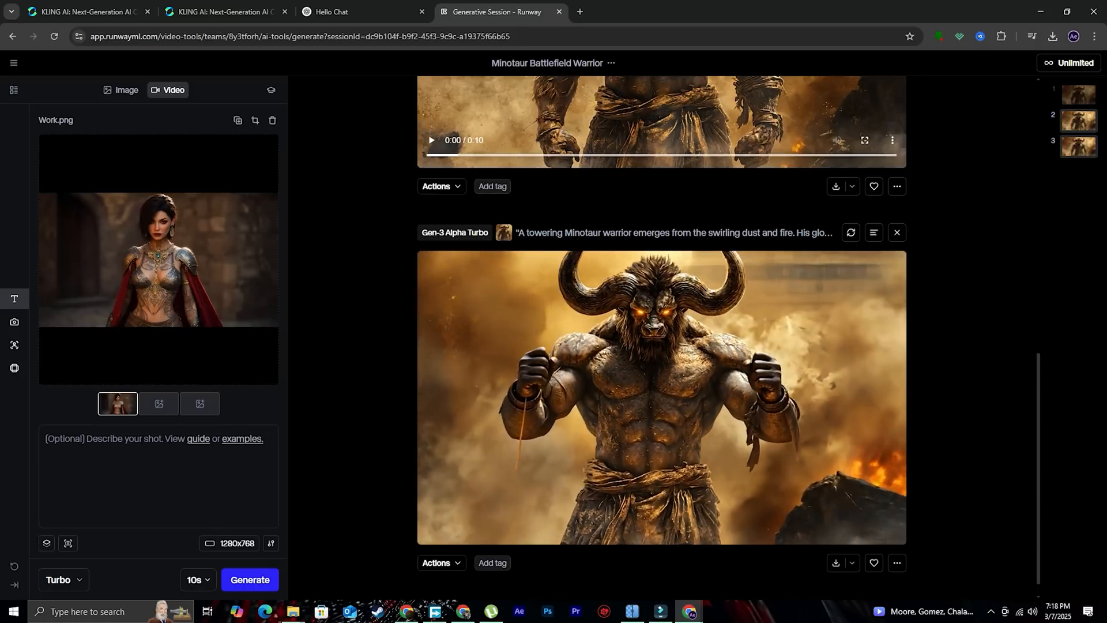
{"action": "right_click", "coordinate": [140, 441]}
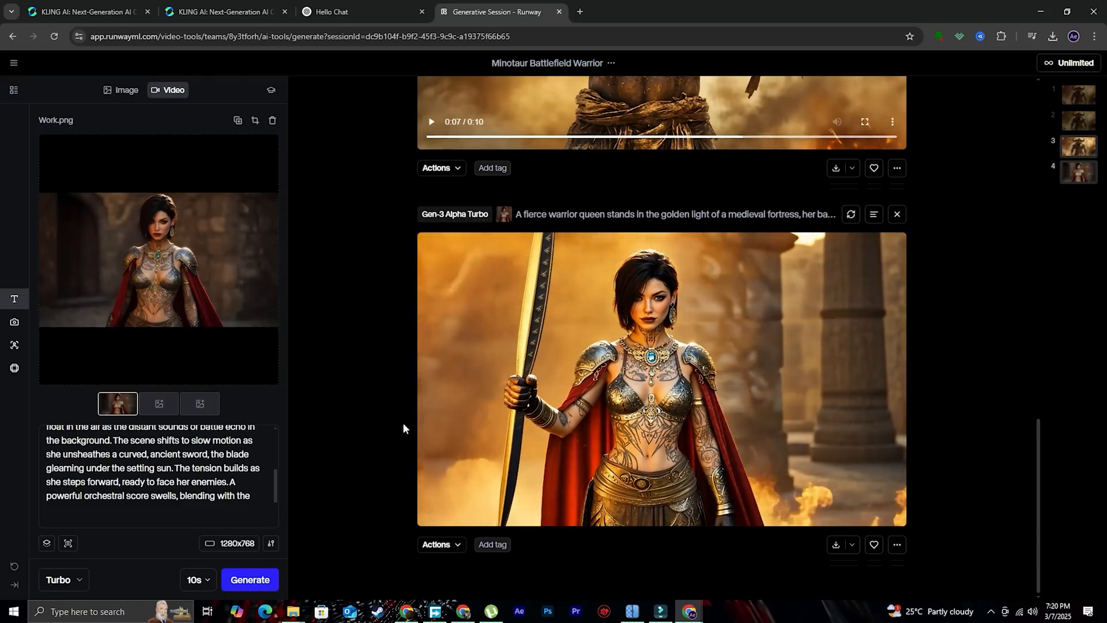
{"action": "left_click", "coordinate": [436, 543]}
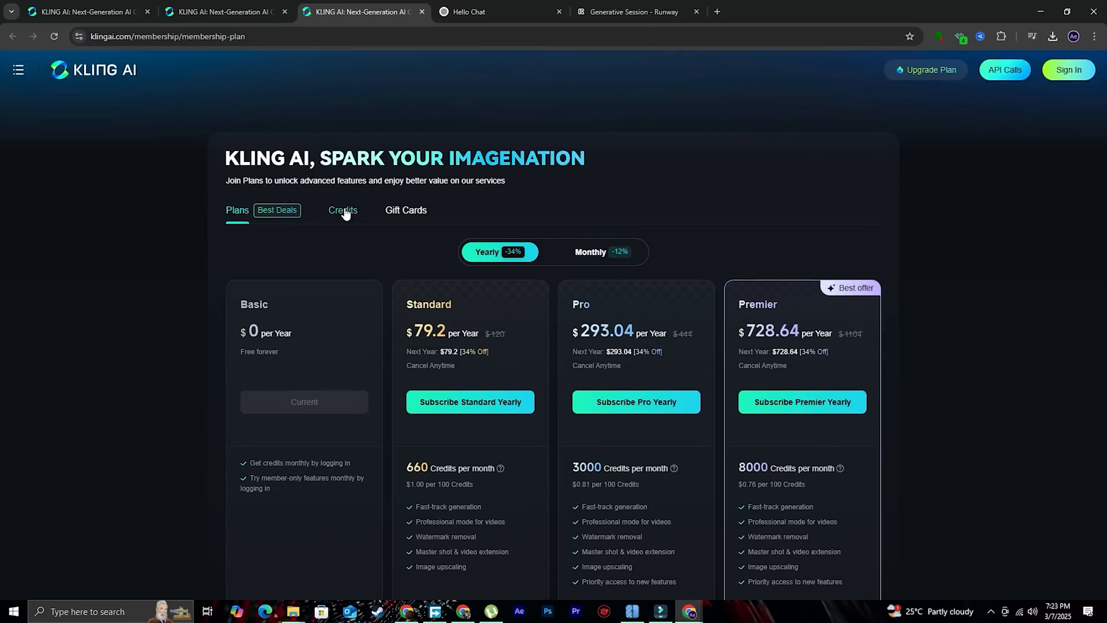
{"action": "mouse_move", "coordinate": [380, 276]}
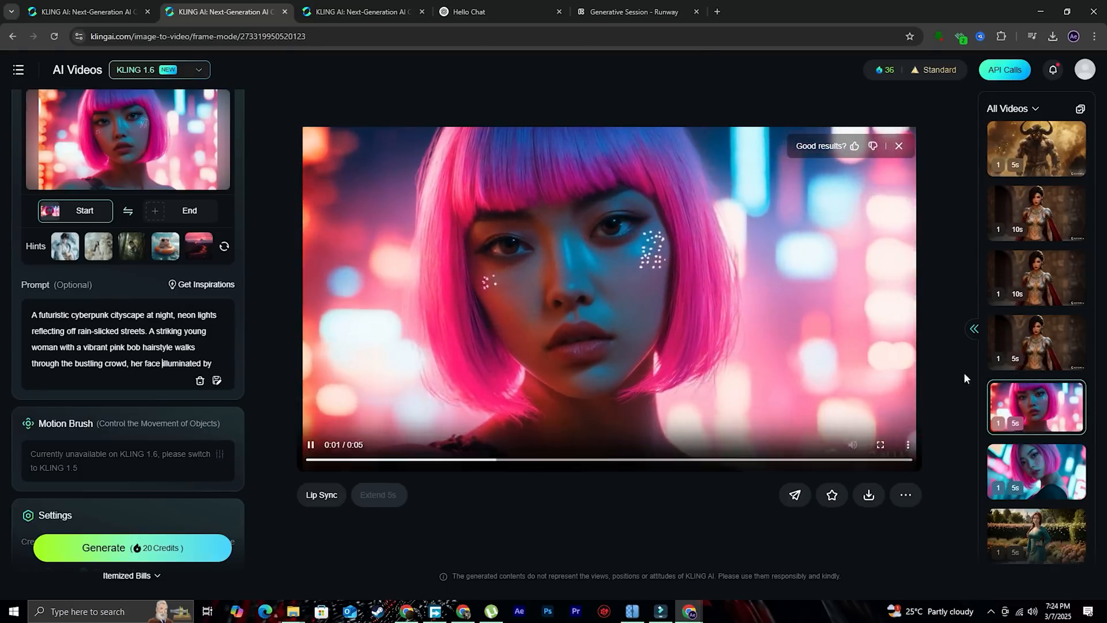
Step: Select the earlier pink-haired cyberpunk woman clip to play it
{"action": "left_click", "coordinate": [1035, 282]}
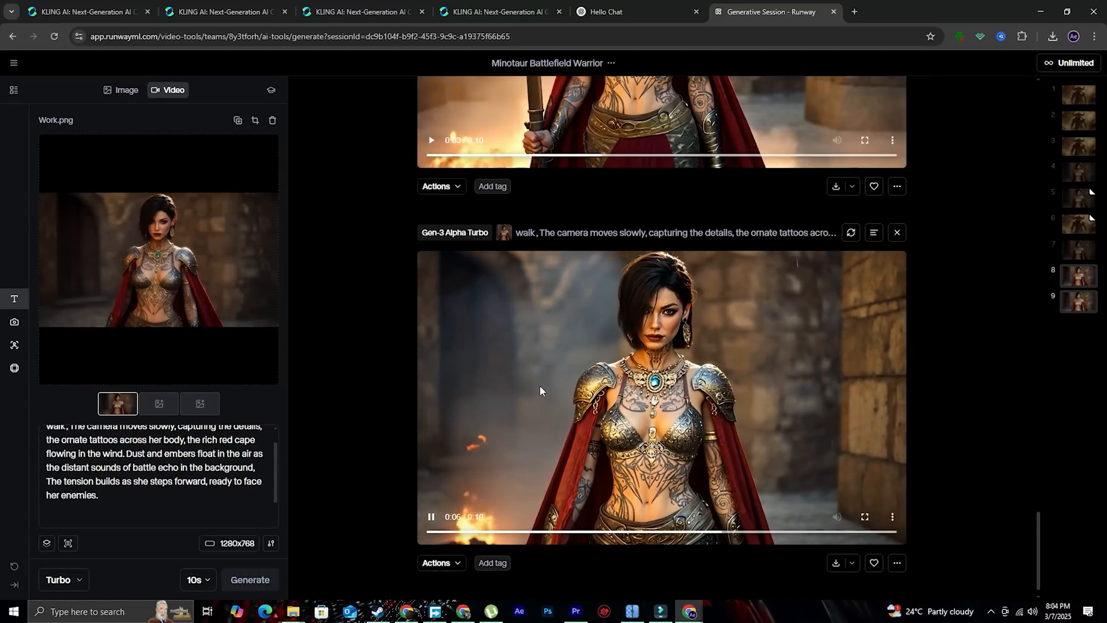
Step: Queue a 4K upscale of the warrior queen walk video from its Actions menu
{"action": "left_click", "coordinate": [439, 563]}
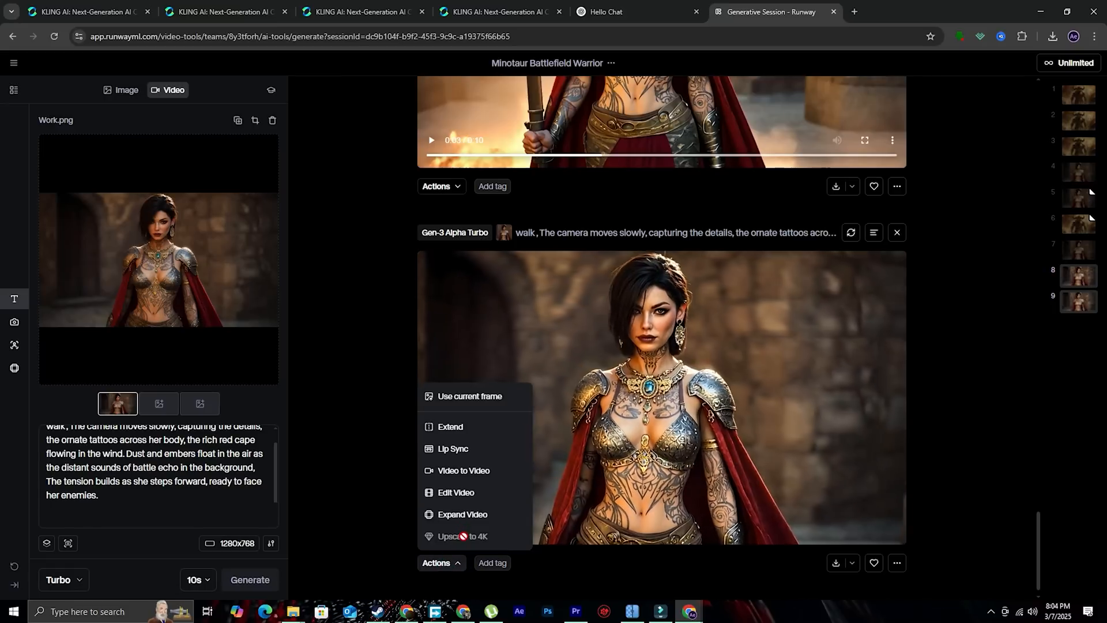
{"action": "left_click", "coordinate": [463, 536]}
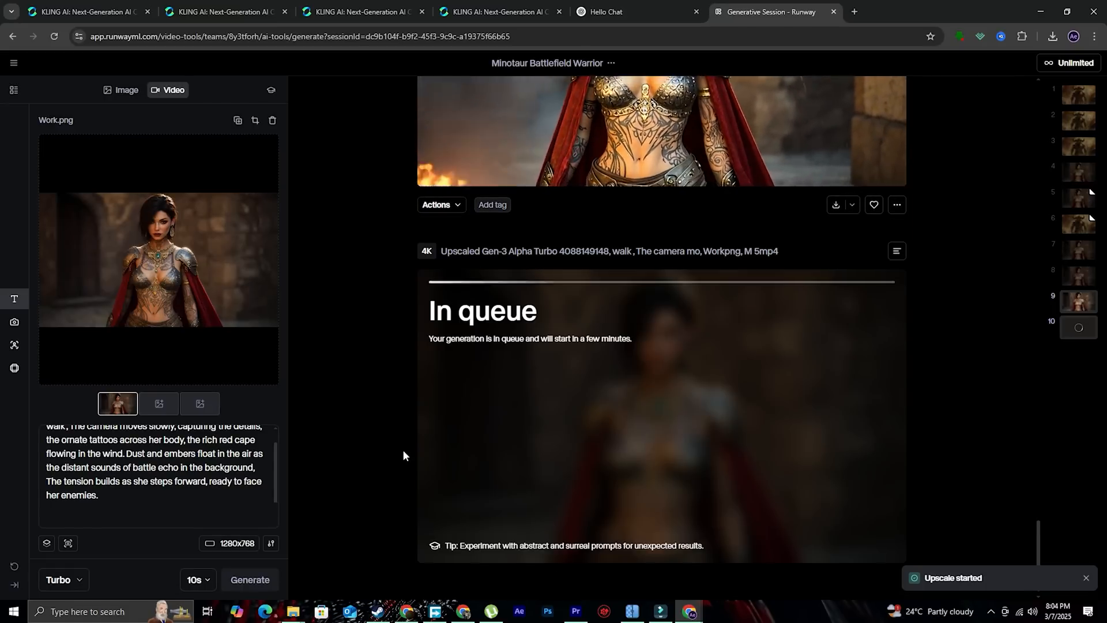